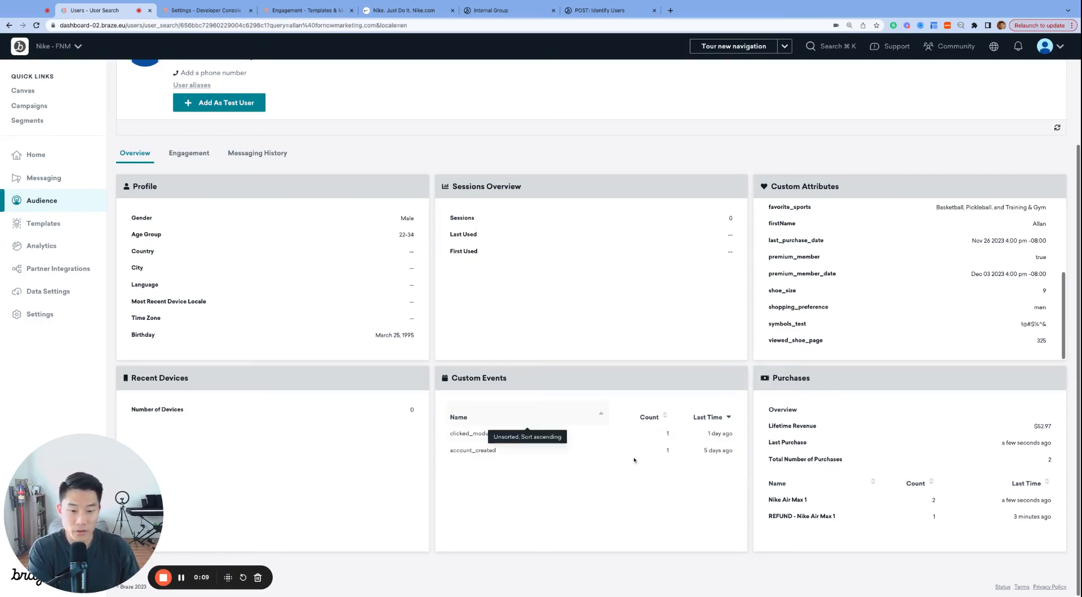
{"action": "mouse_move", "coordinate": [557, 458]}
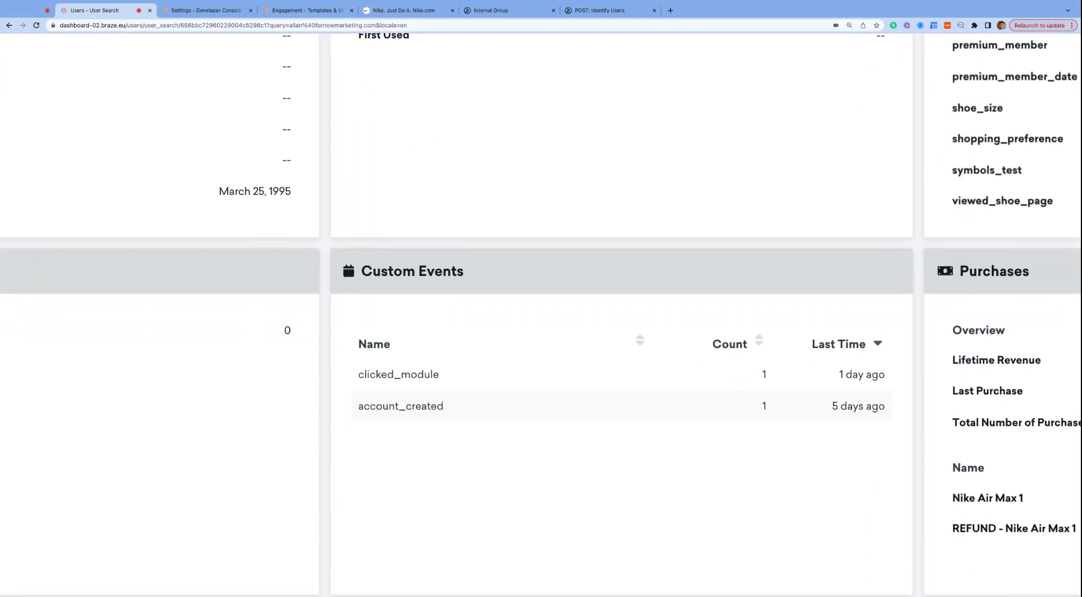
Step: Open the Internal Groups settings page, which lists the existing Internal Group
{"action": "scroll", "scroll_direction": "down", "scroll_amount": 3}
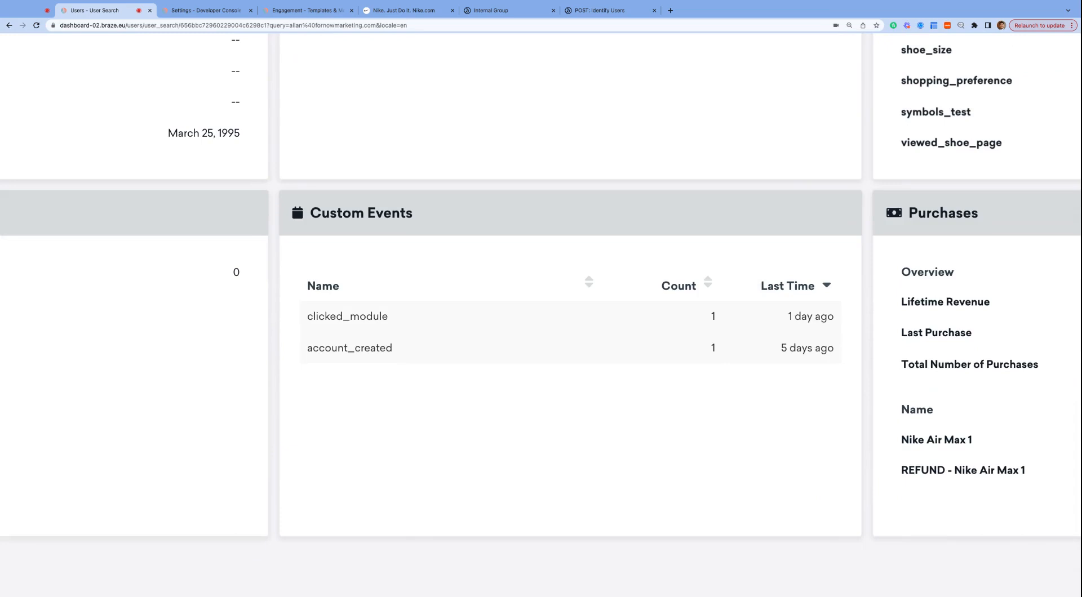
{"action": "mouse_move", "coordinate": [486, 304]}
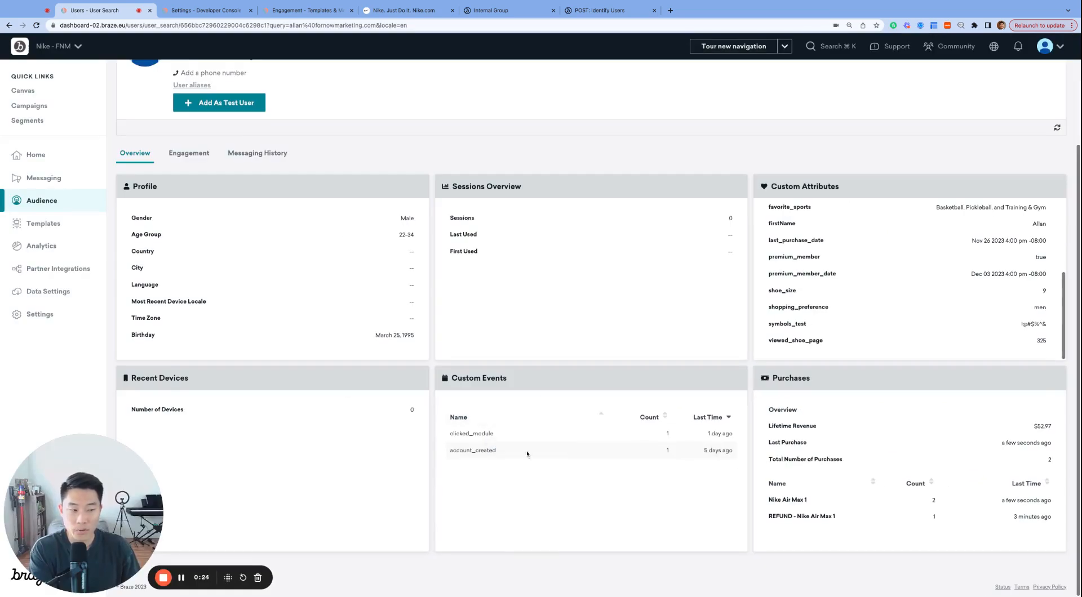
{"action": "mouse_move", "coordinate": [516, 441]}
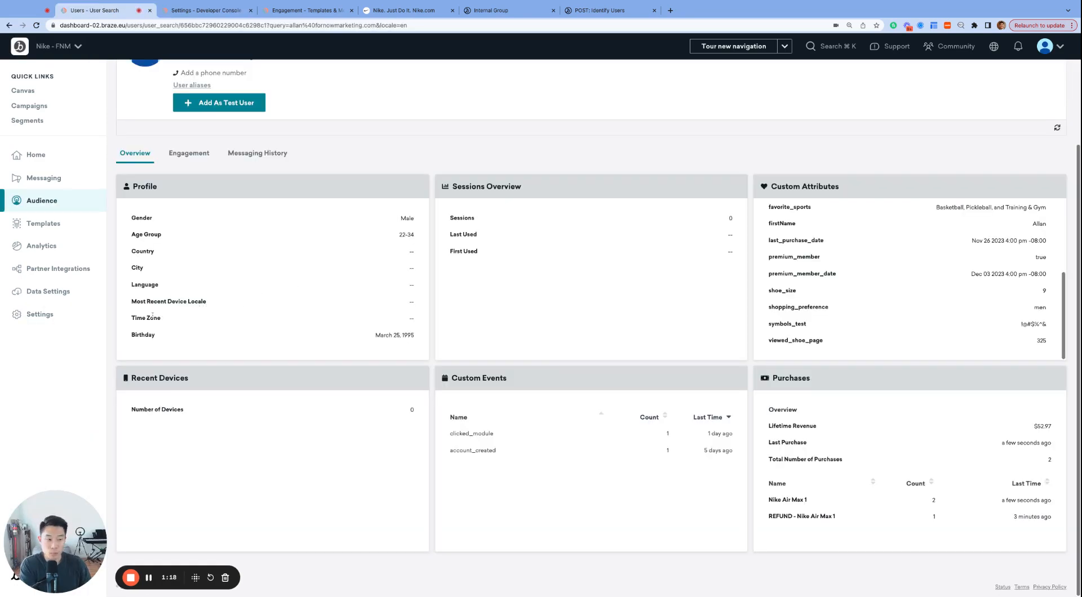
{"action": "left_click", "coordinate": [39, 315]}
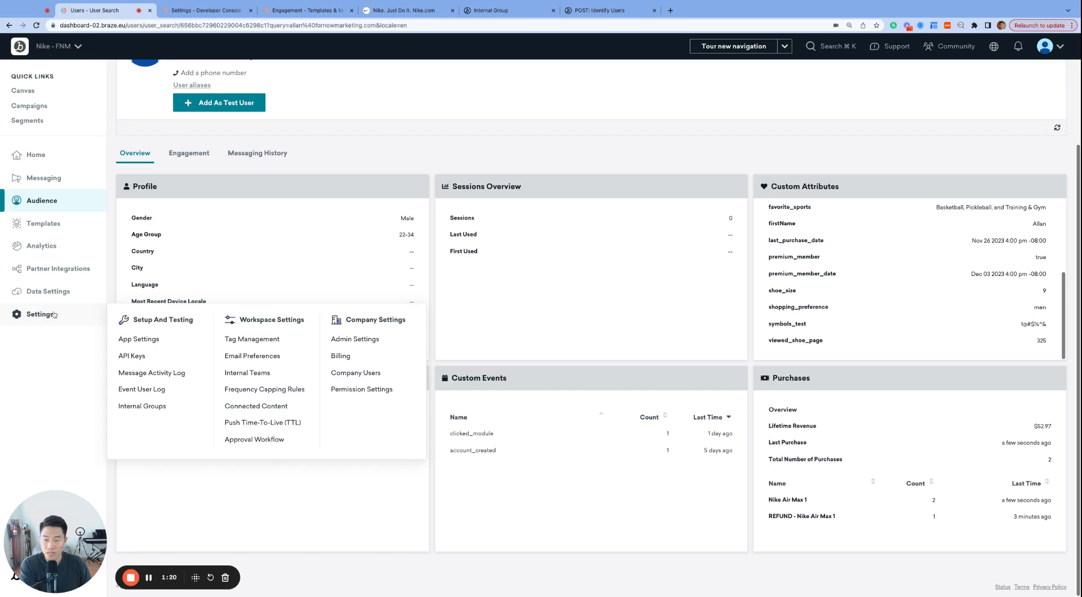
{"action": "left_click", "coordinate": [142, 406]}
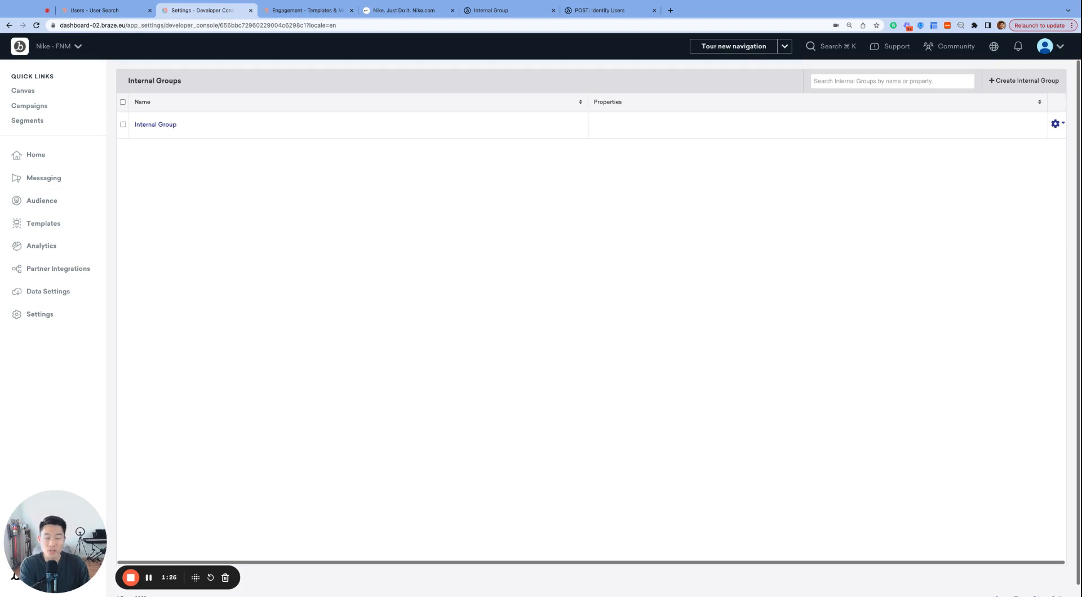
{"action": "mouse_move", "coordinate": [622, 332]}
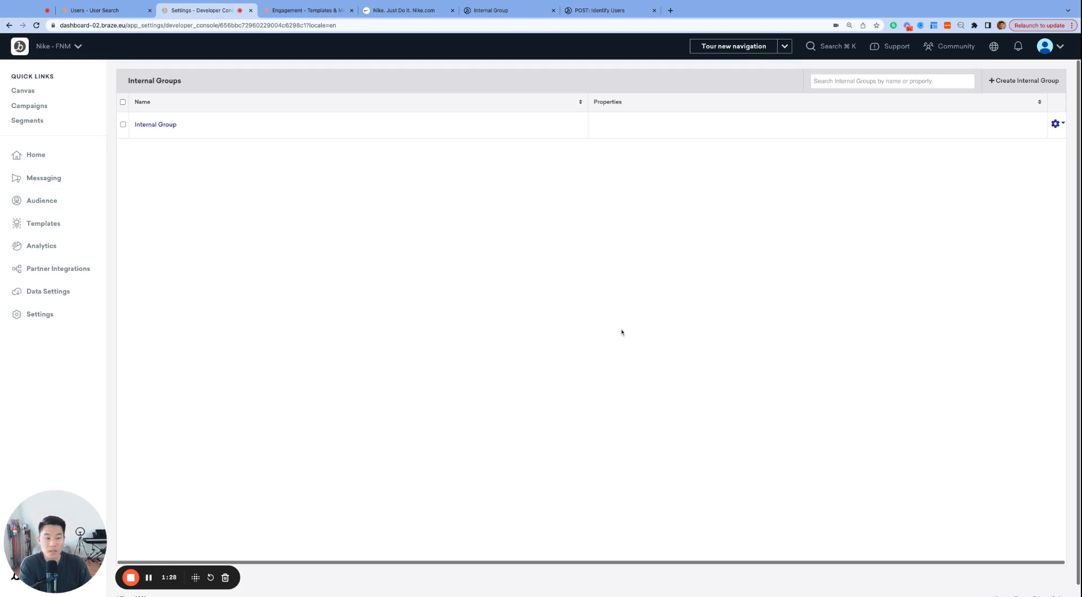
{"action": "mouse_move", "coordinate": [518, 228]}
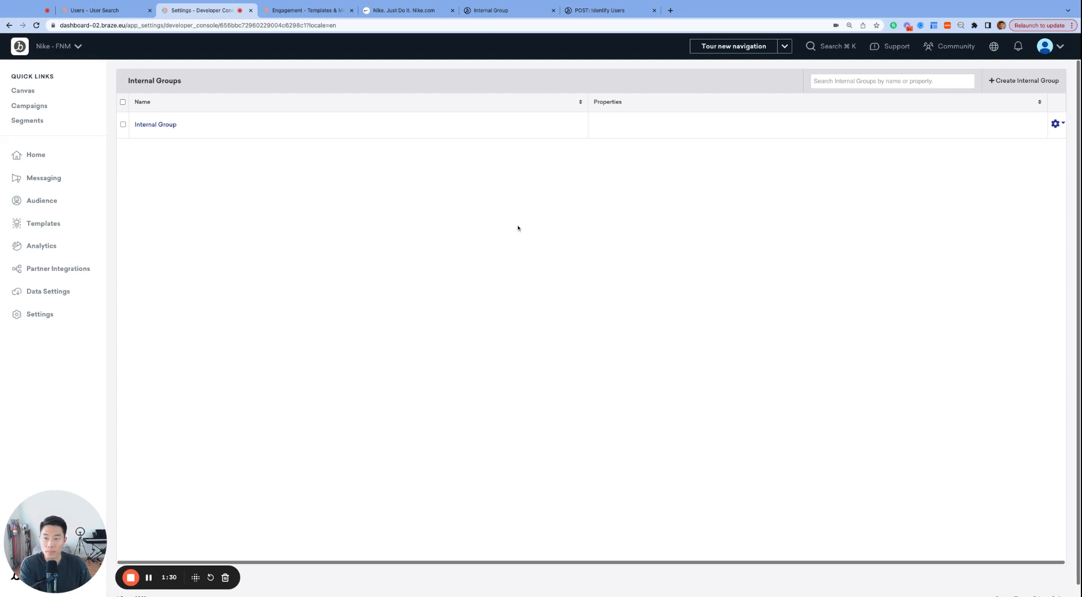
{"action": "mouse_move", "coordinate": [779, 344]}
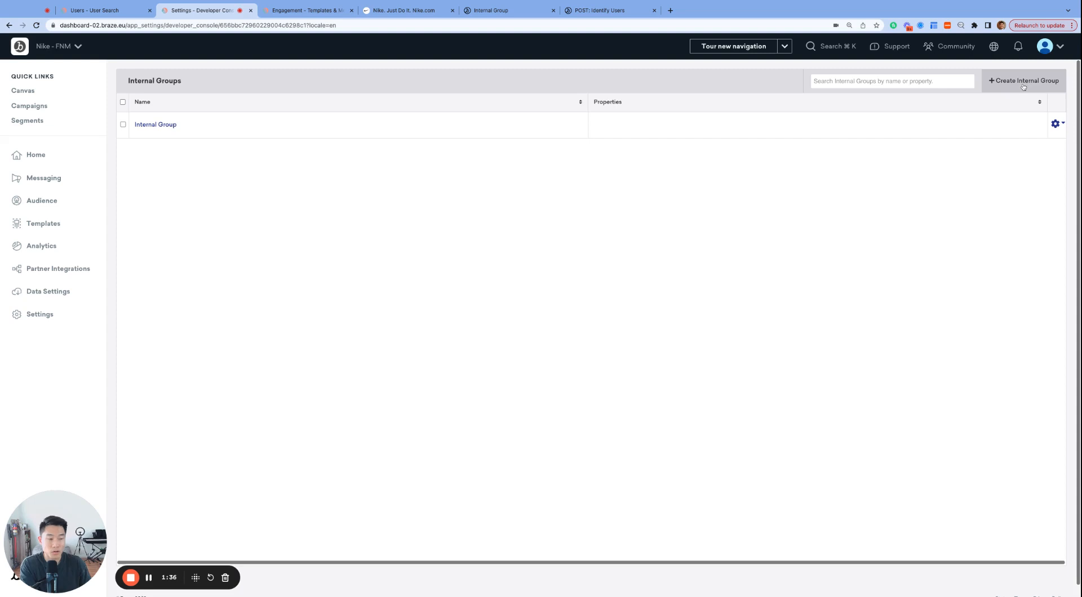
Step: Create internal group 'Nike-Braze Test Group' with Record User Events enabled
{"action": "left_click", "coordinate": [1024, 81]}
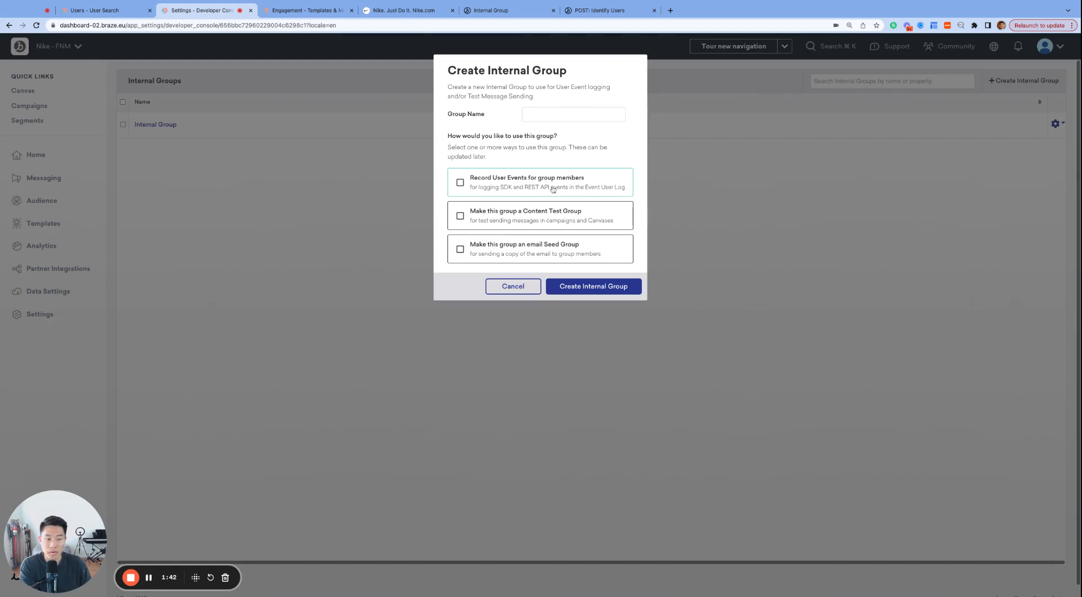
{"action": "left_click", "coordinate": [460, 182]}
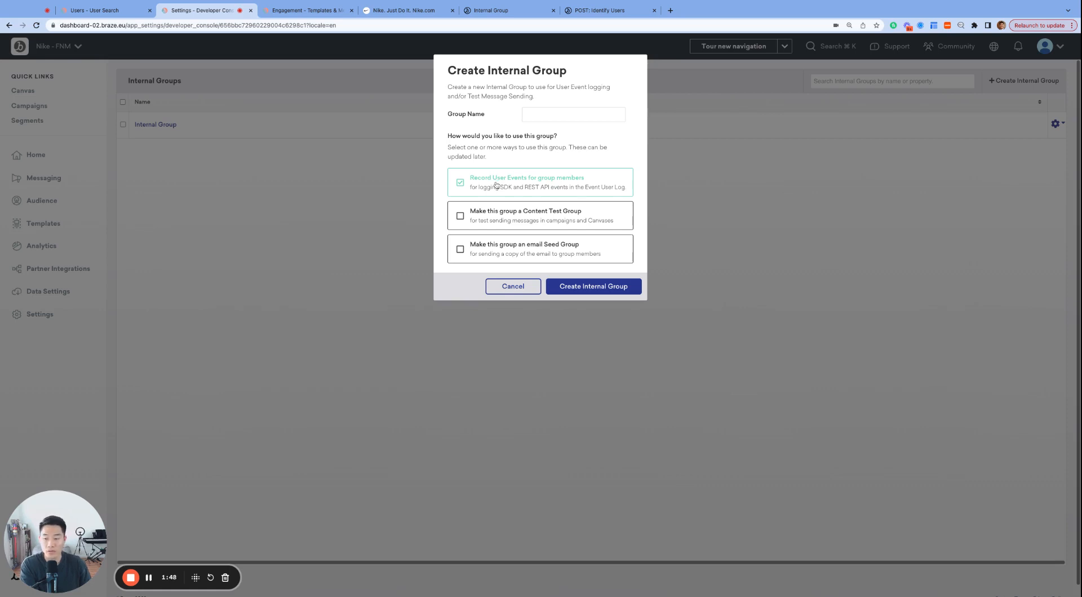
{"action": "mouse_move", "coordinate": [509, 219]}
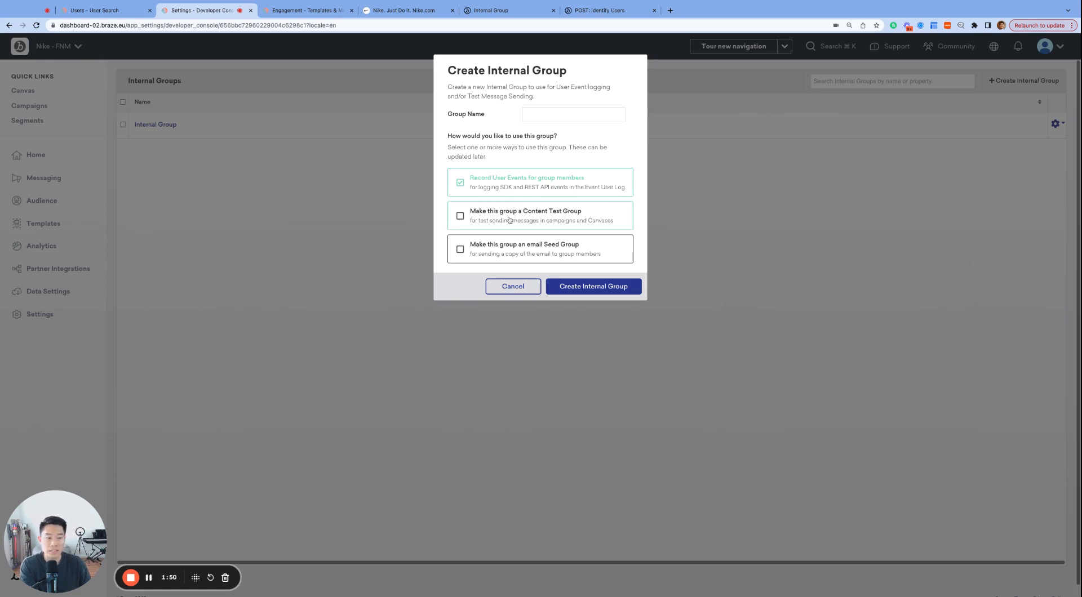
{"action": "mouse_move", "coordinate": [529, 250]}
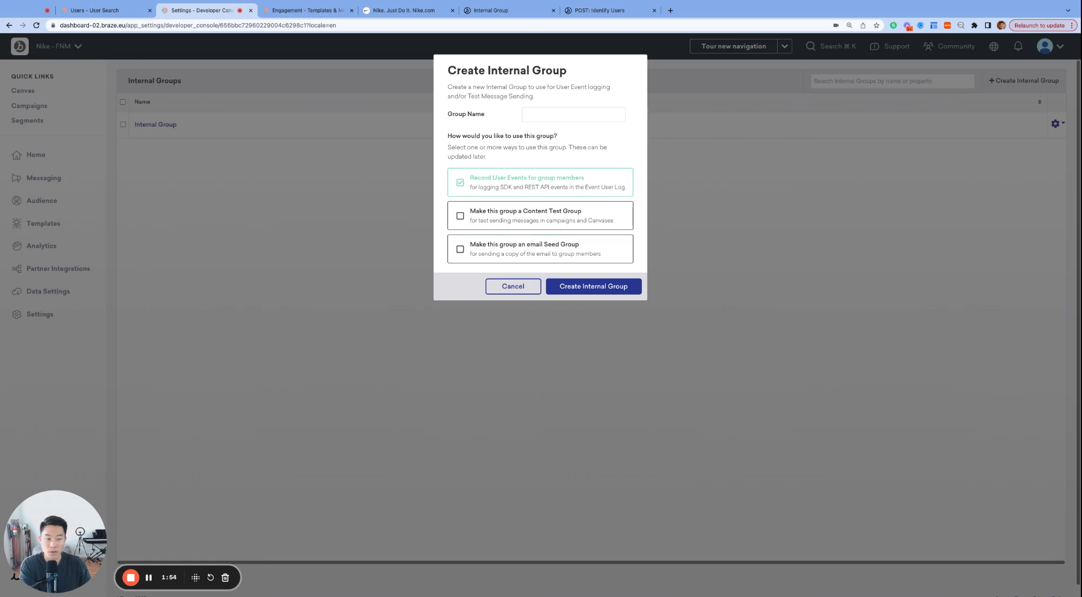
{"action": "left_click", "coordinate": [572, 113]}
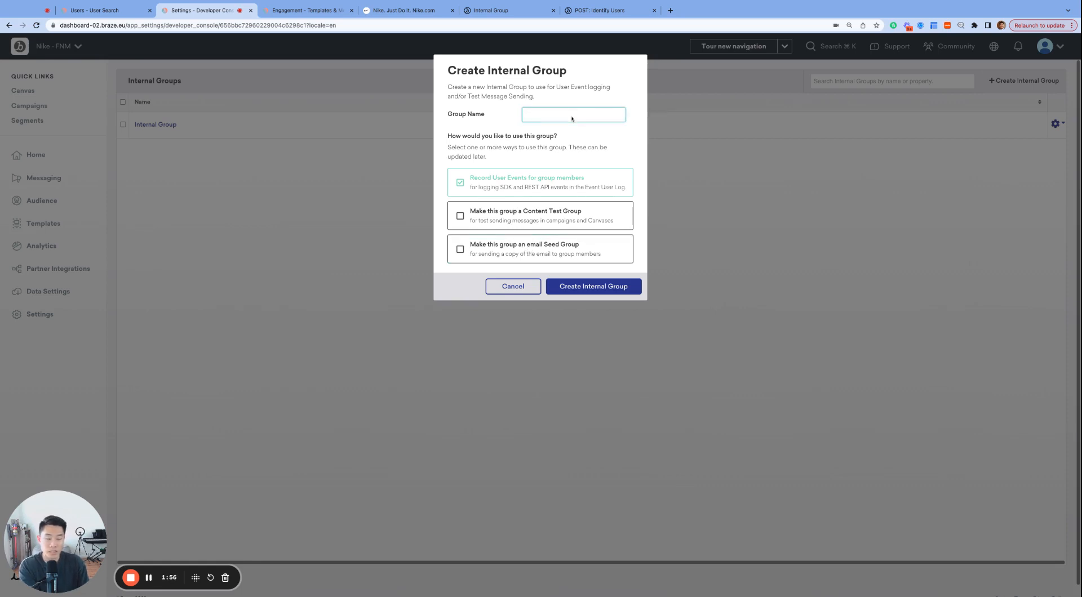
{"action": "type", "text": "Nike-Braze Test Group"}
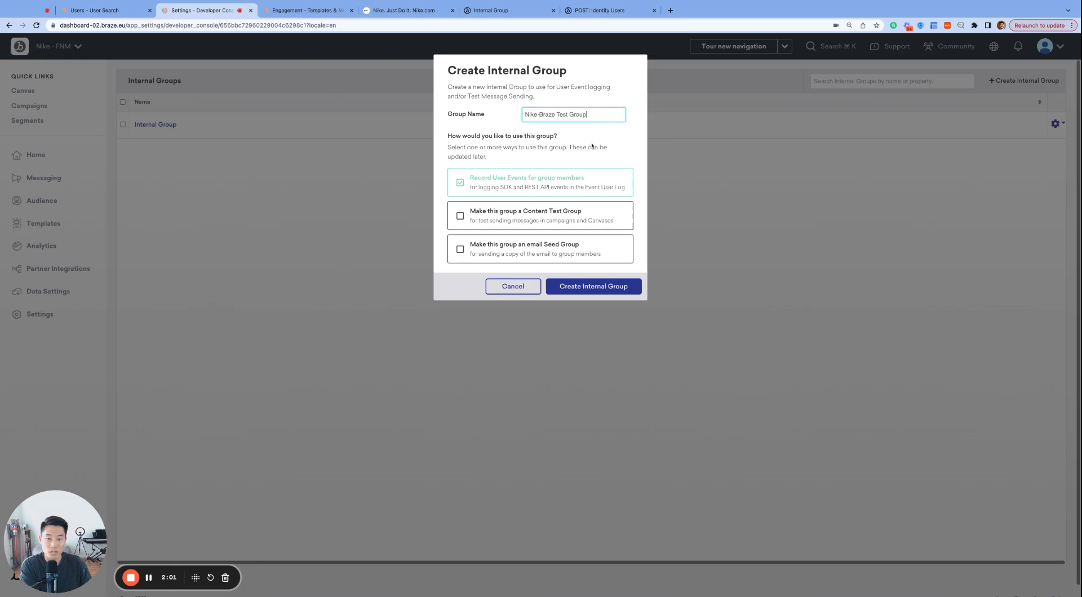
{"action": "left_click", "coordinate": [592, 287]}
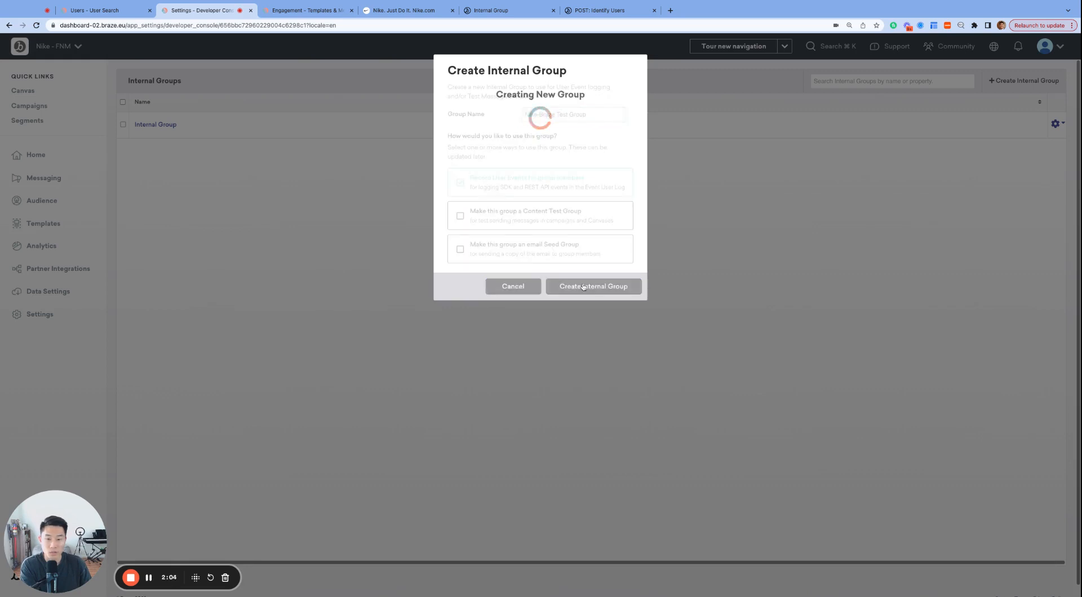
Step: Open the Add Test User form on the new Nike-Braze Test Group page
{"action": "left_click", "coordinate": [592, 287]}
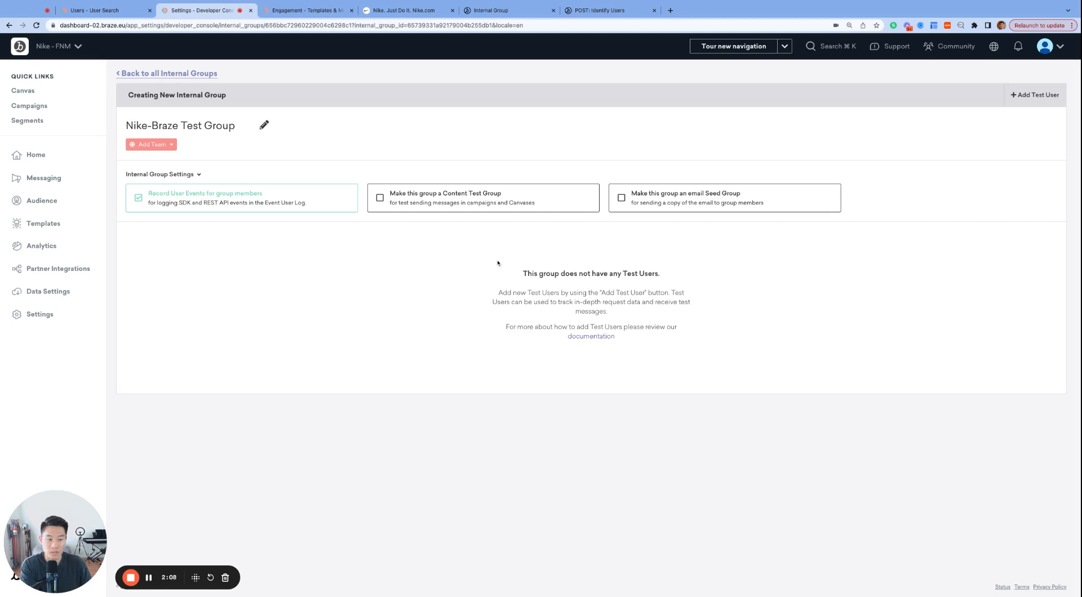
{"action": "left_click", "coordinate": [620, 198]}
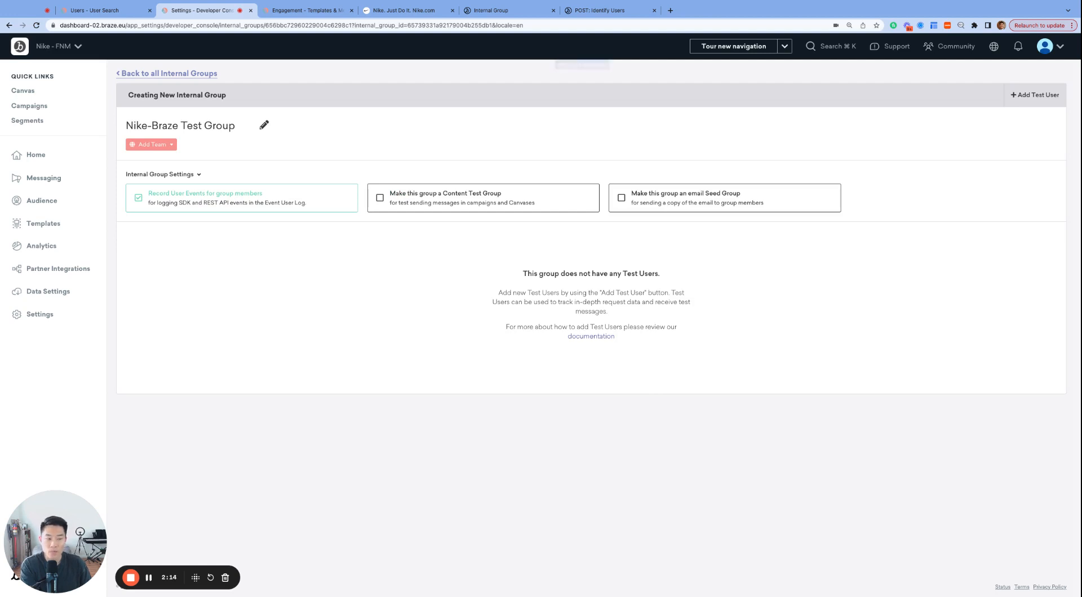
{"action": "mouse_move", "coordinate": [879, 295]}
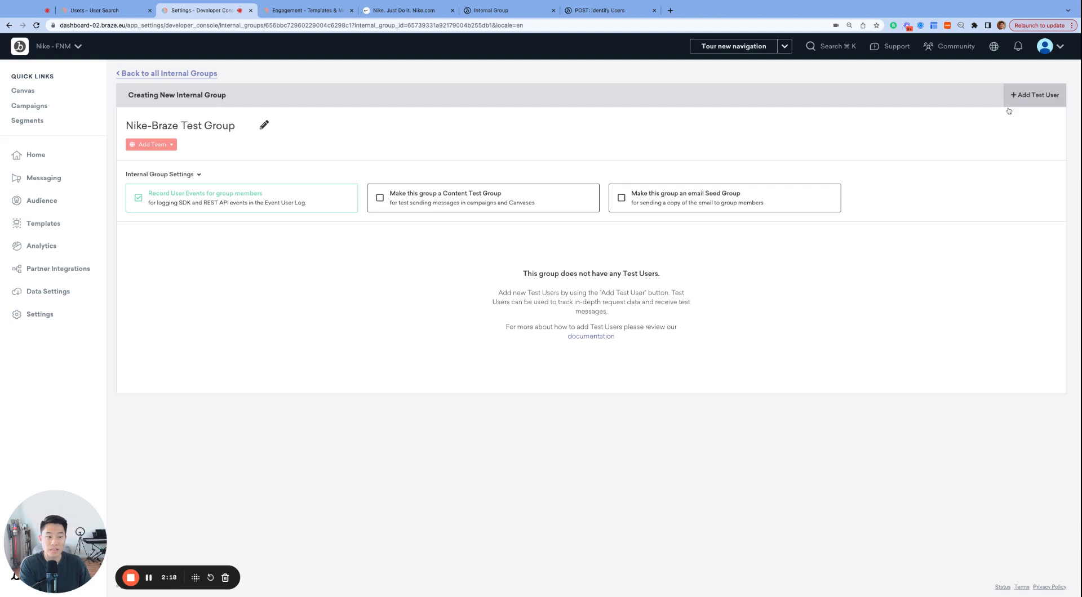
{"action": "left_click", "coordinate": [1034, 95]}
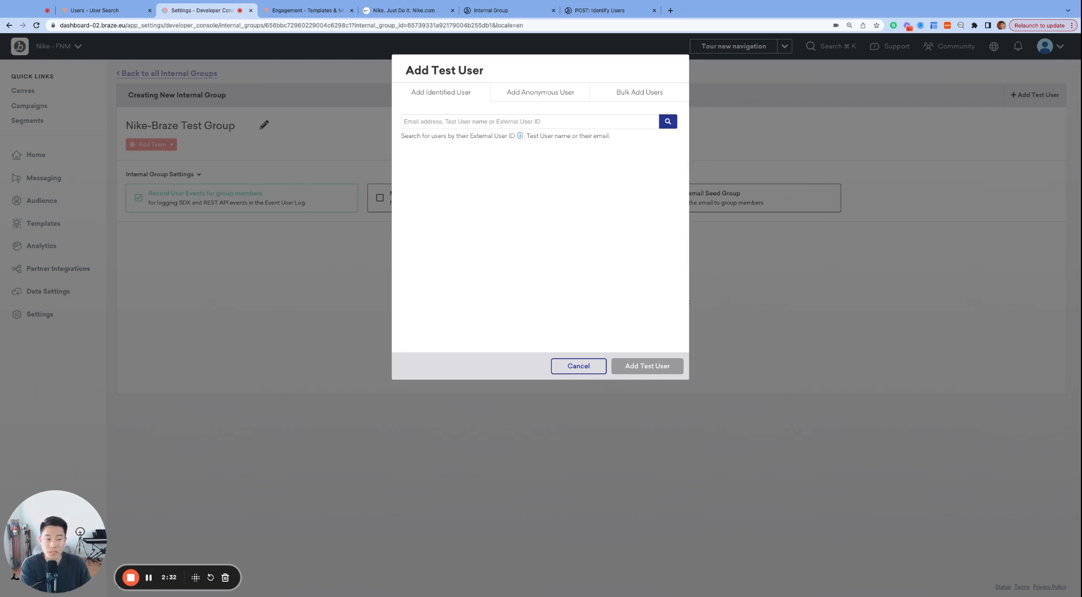
{"action": "left_click", "coordinate": [528, 121]}
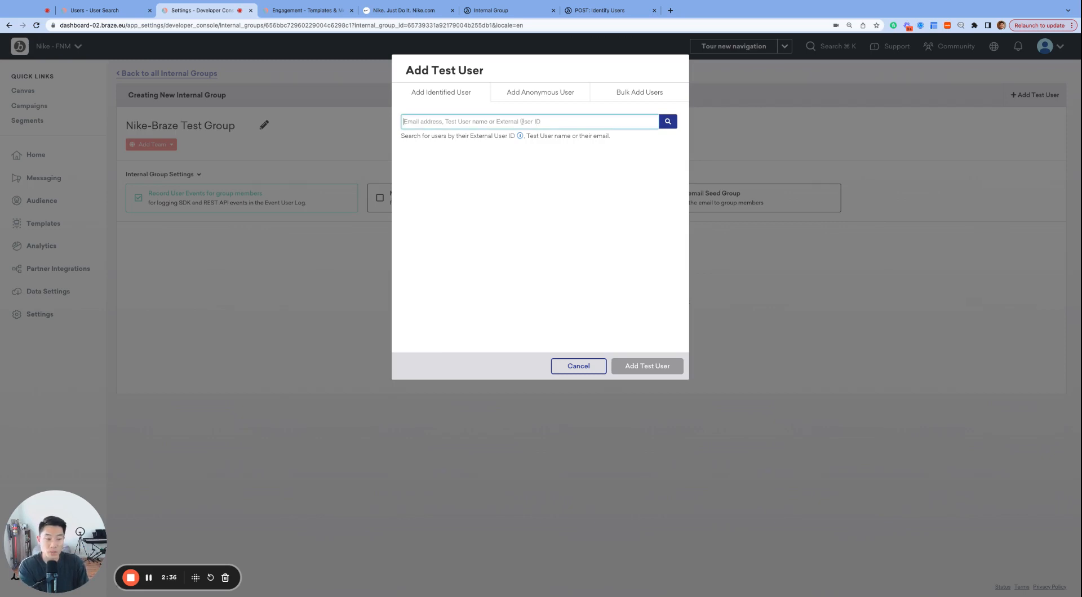
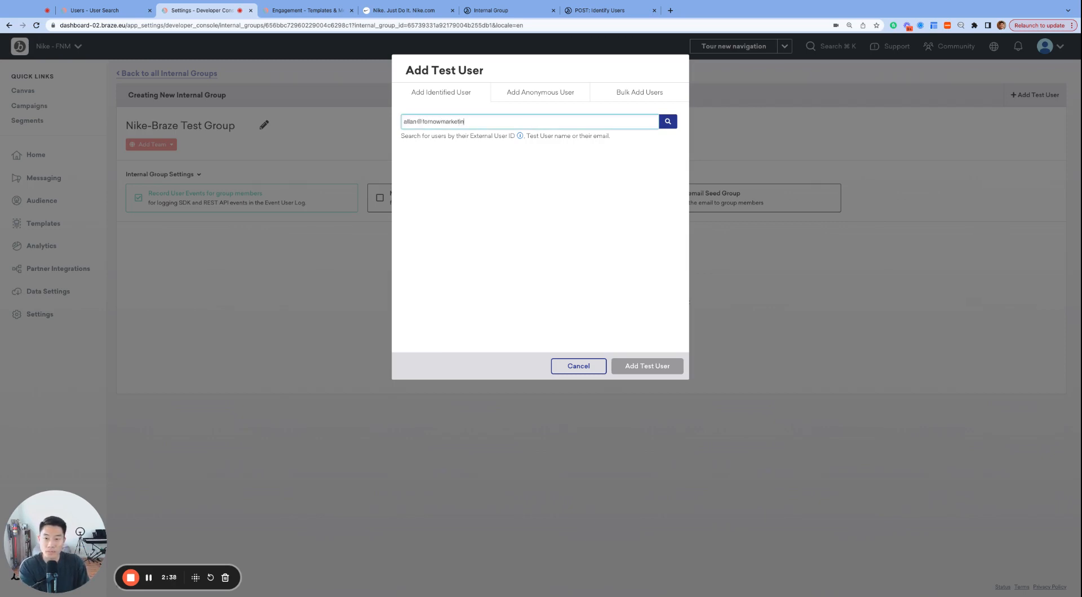
{"action": "left_click", "coordinate": [666, 121]}
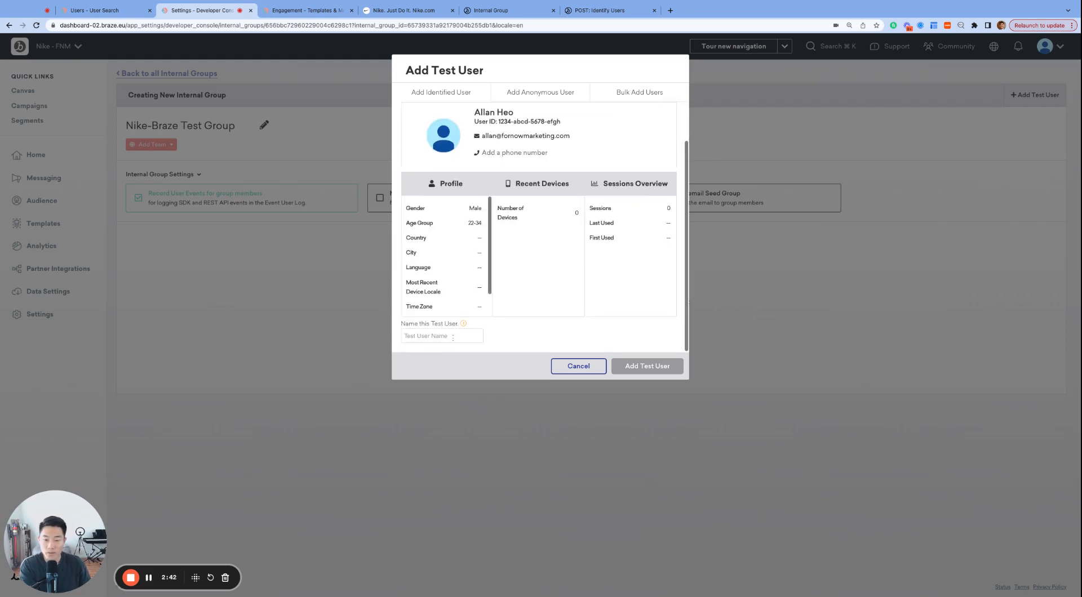
{"action": "type", "text": "Allan"}
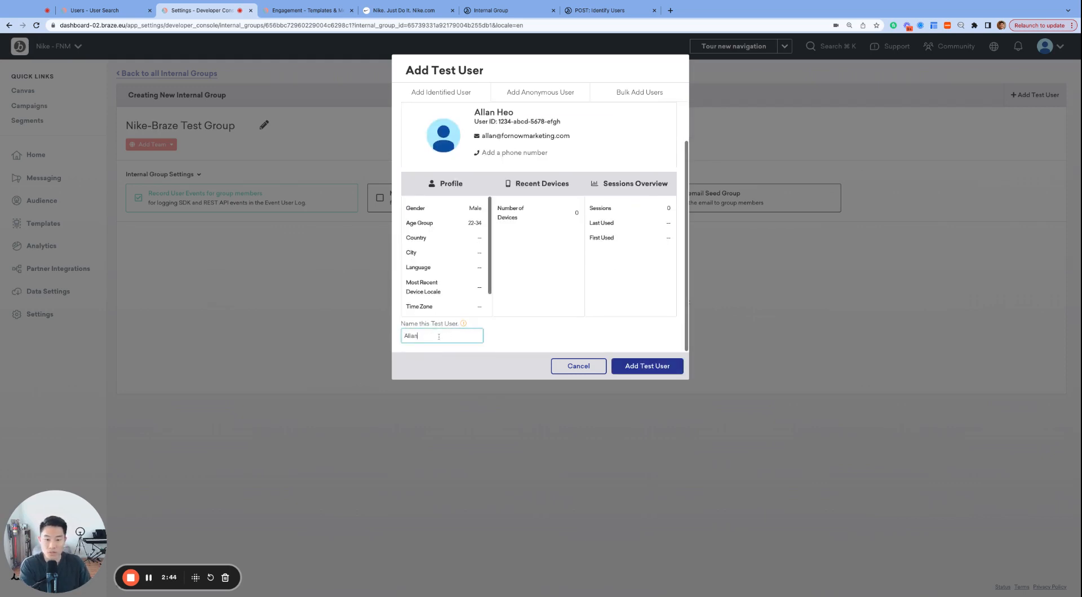
{"action": "left_click", "coordinate": [578, 367]}
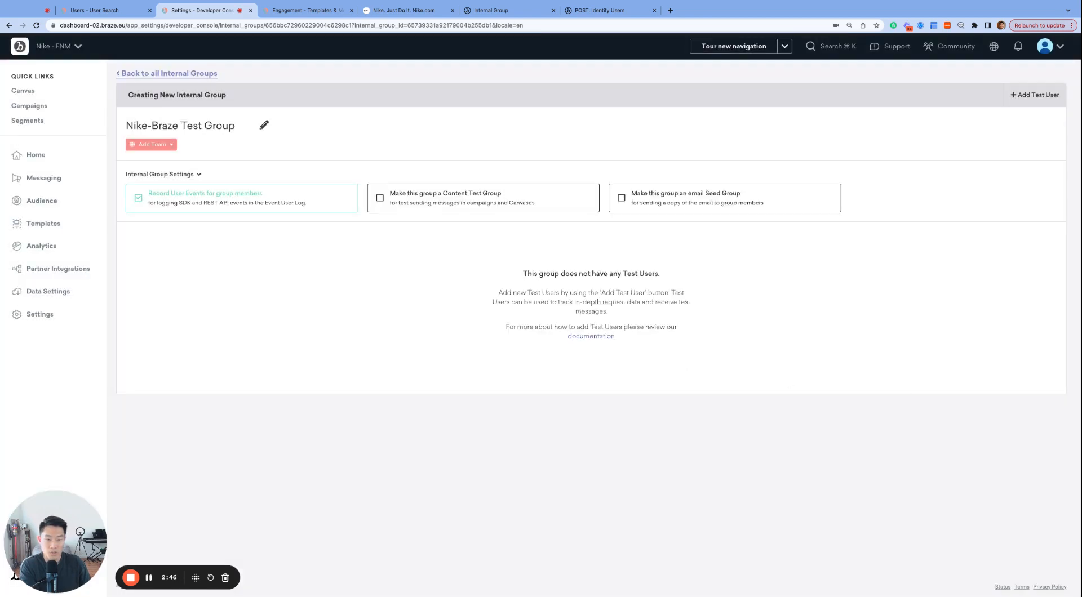
{"action": "left_click", "coordinate": [1033, 94]}
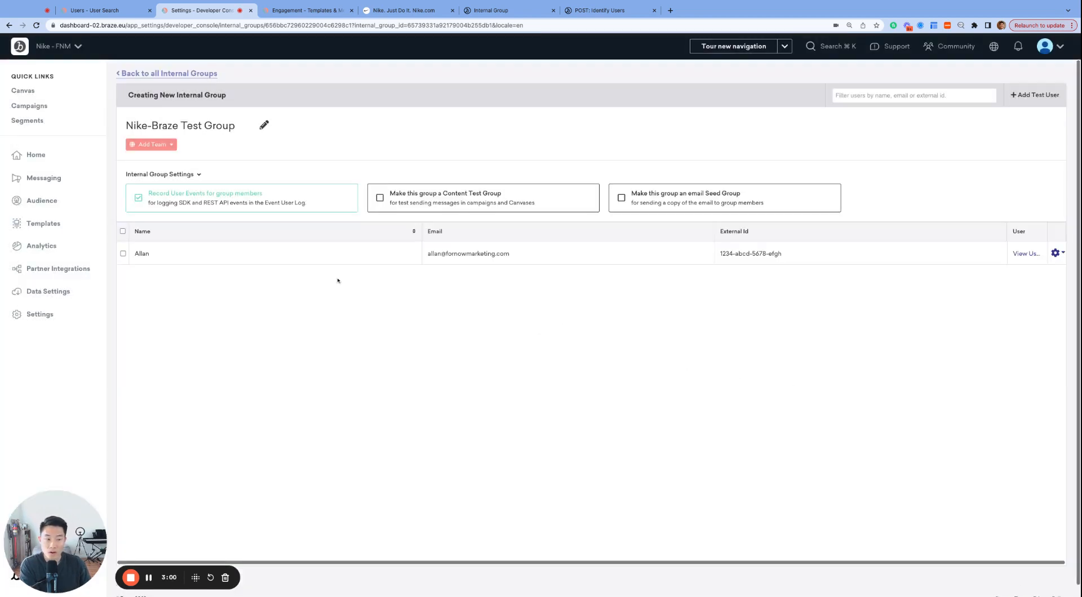
{"action": "mouse_move", "coordinate": [446, 282]}
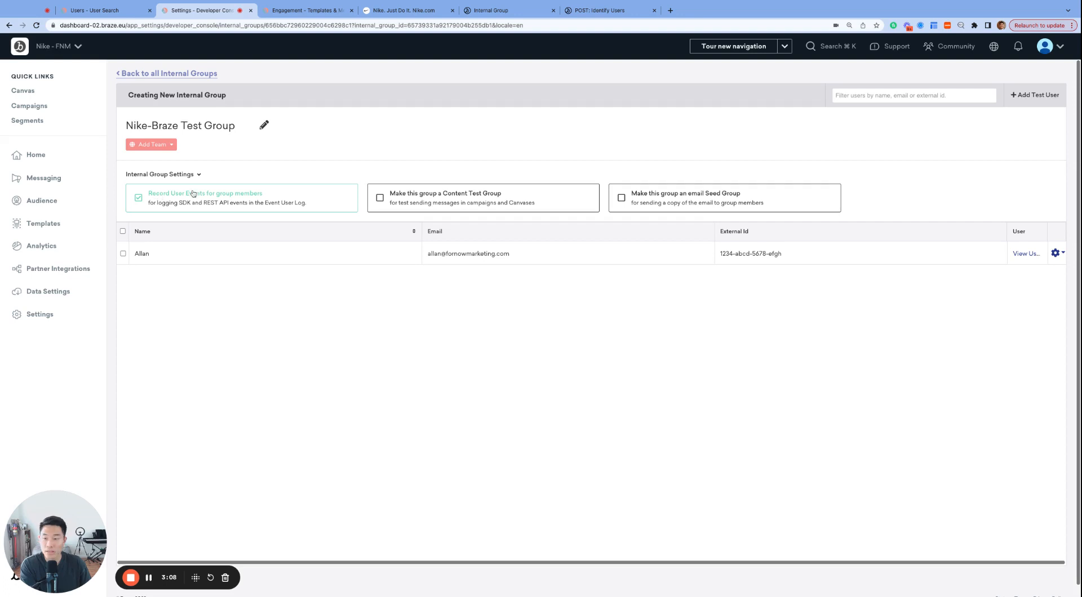
{"action": "mouse_move", "coordinate": [292, 234]}
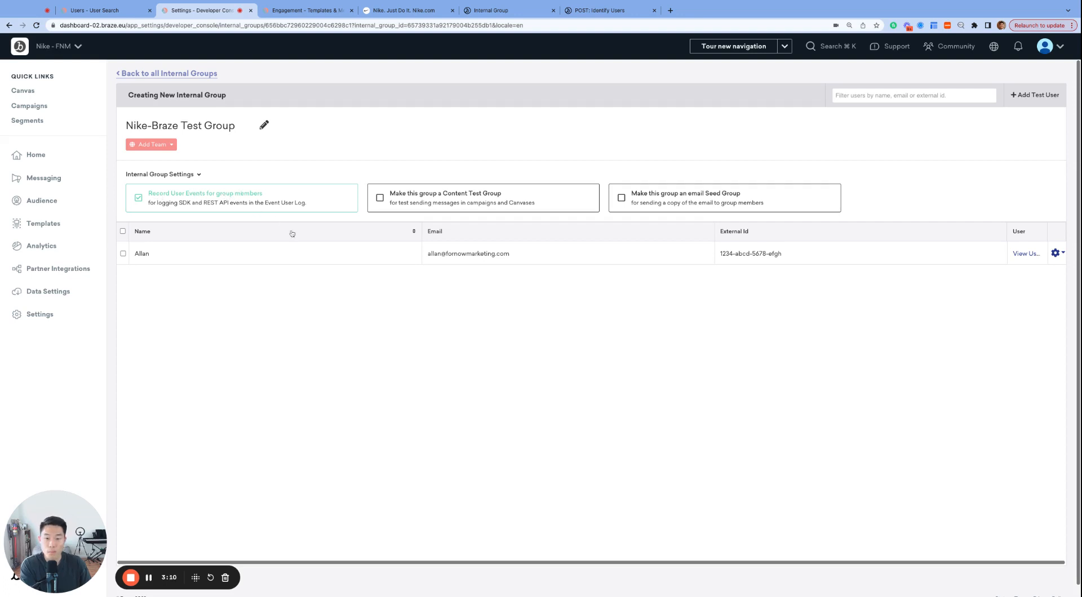
{"action": "mouse_move", "coordinate": [319, 262]}
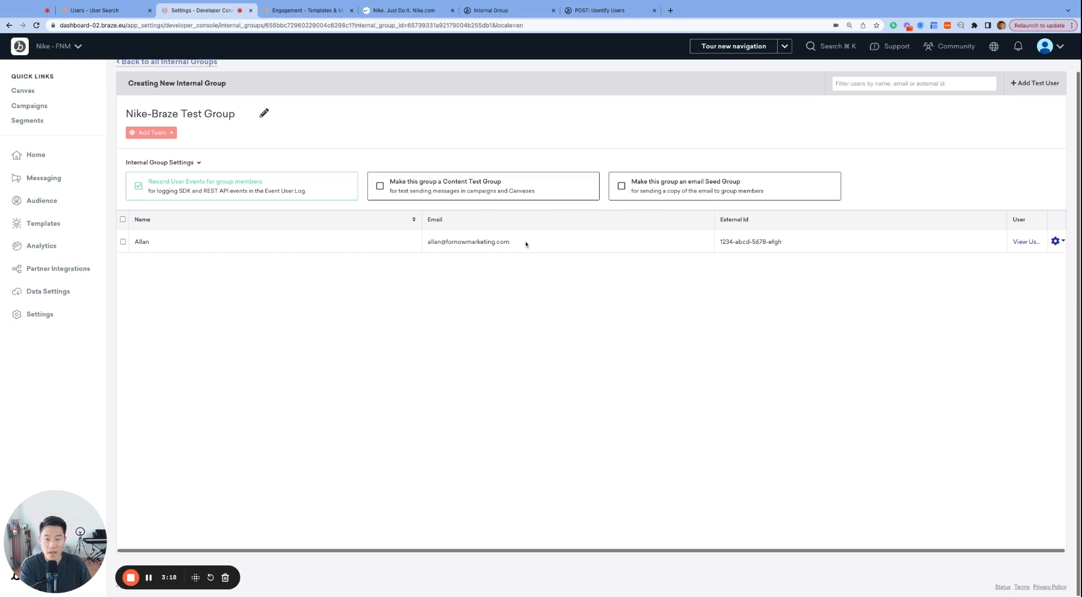
{"action": "mouse_move", "coordinate": [369, 241]}
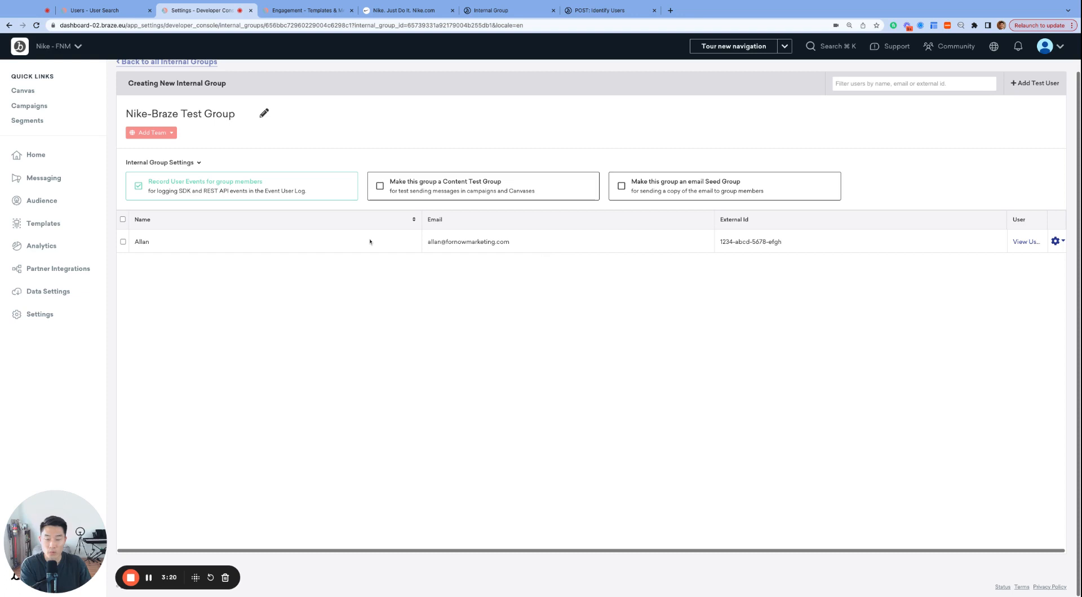
{"action": "mouse_move", "coordinate": [422, 316]}
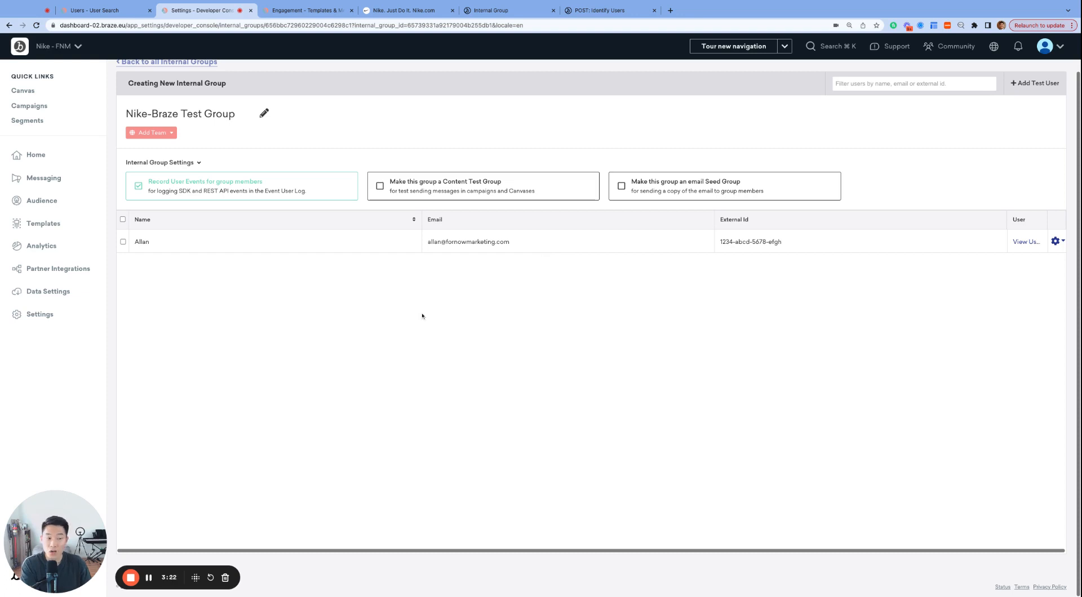
{"action": "mouse_move", "coordinate": [409, 326]}
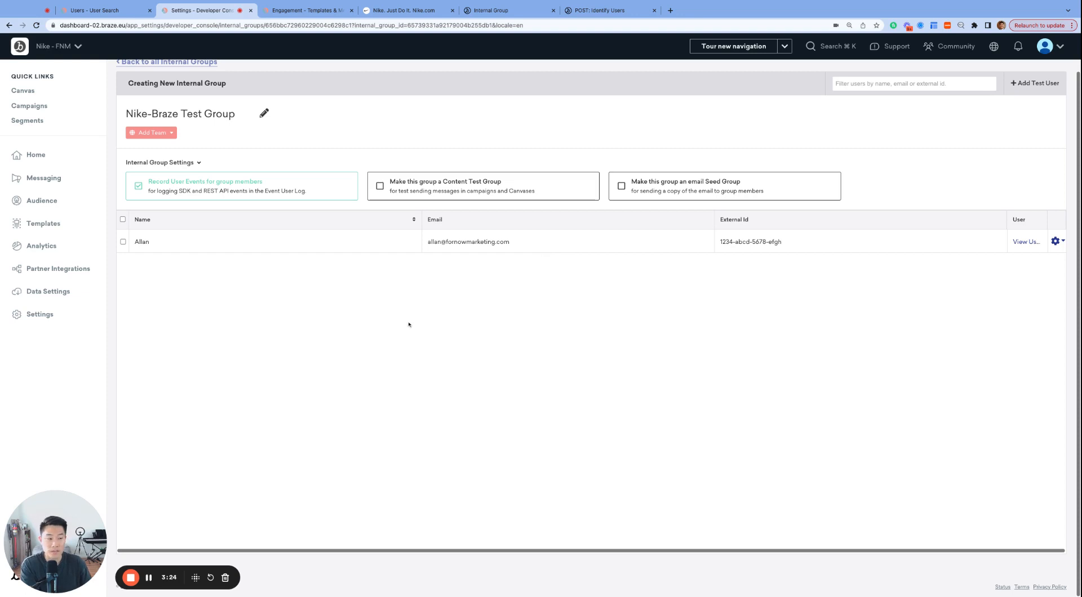
{"action": "mouse_move", "coordinate": [295, 333]}
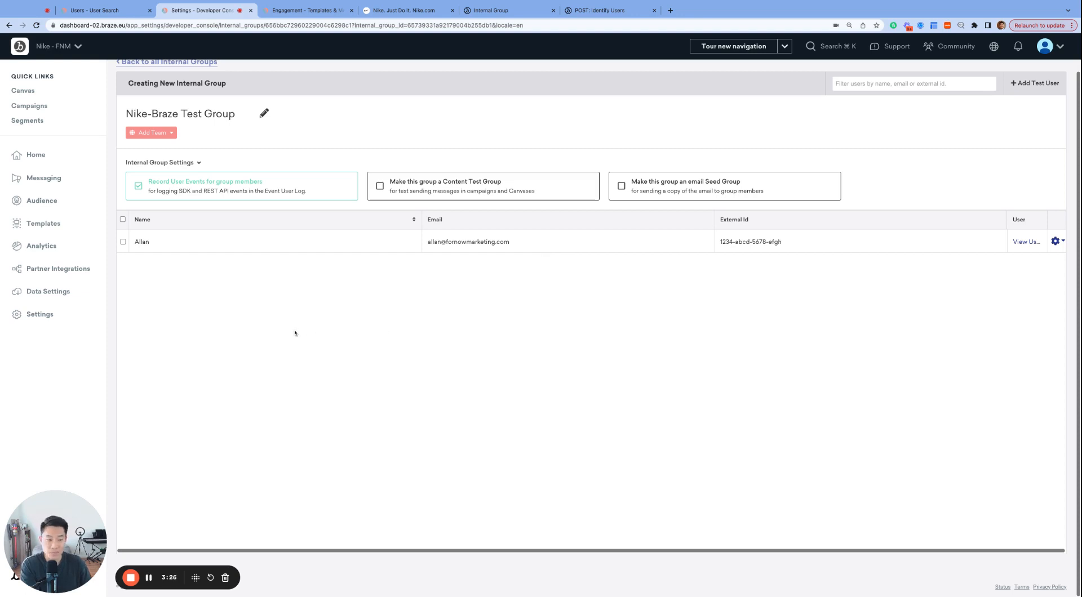
{"action": "left_click", "coordinate": [39, 315]}
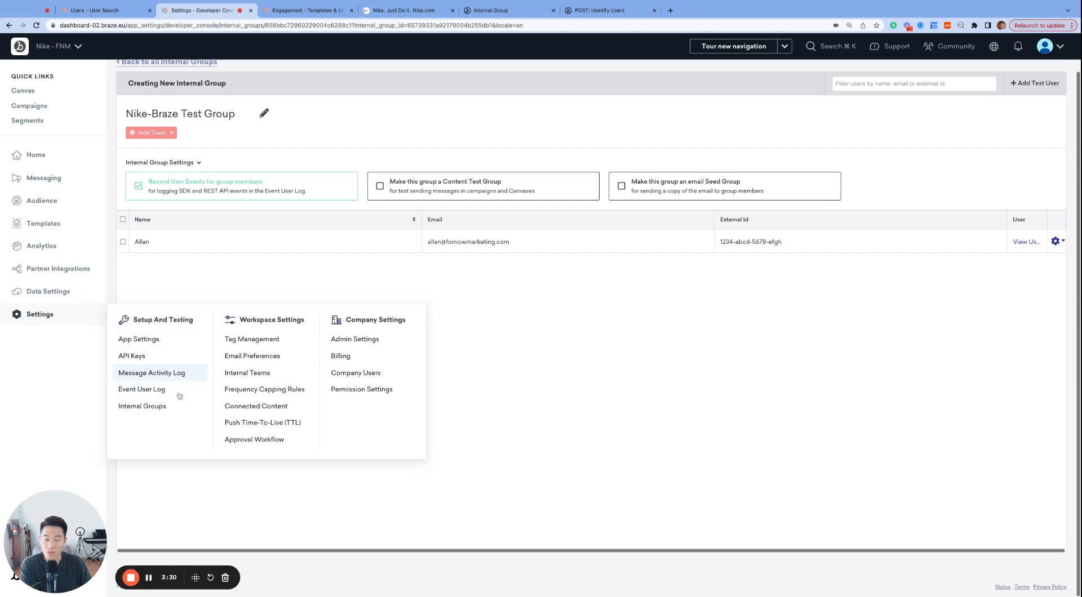
Step: Open the Event User Log page under Setup and Testing settings
{"action": "left_click", "coordinate": [141, 389]}
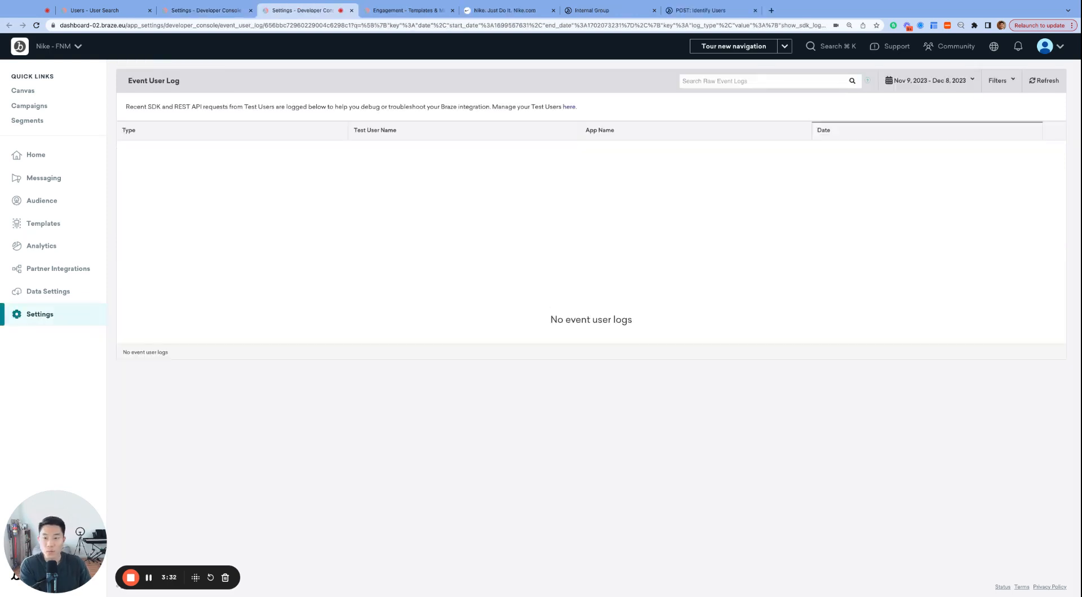
{"action": "mouse_move", "coordinate": [547, 304]}
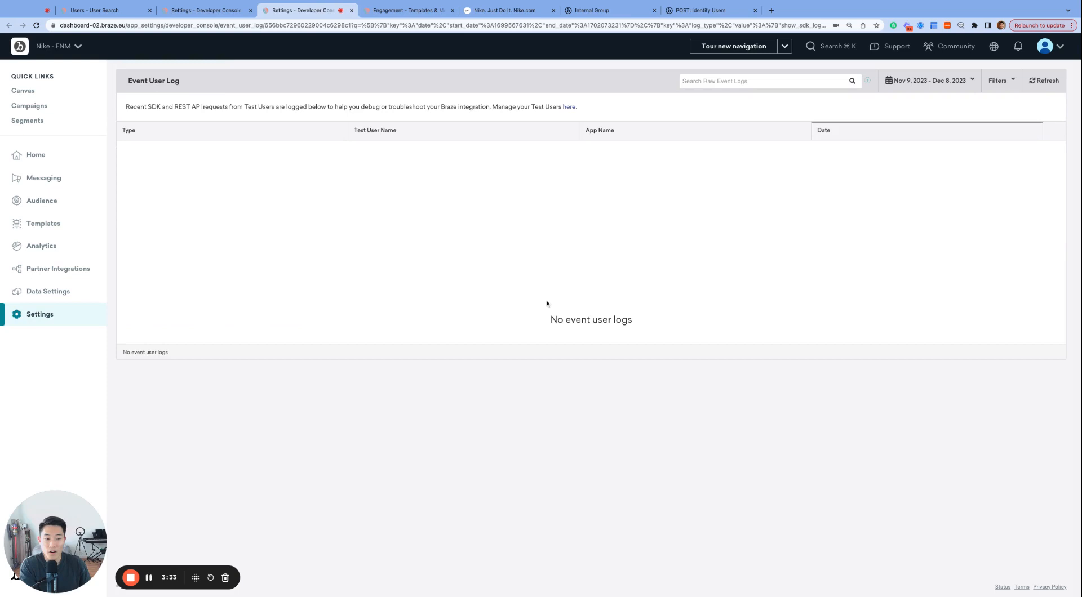
{"action": "mouse_move", "coordinate": [720, 234]}
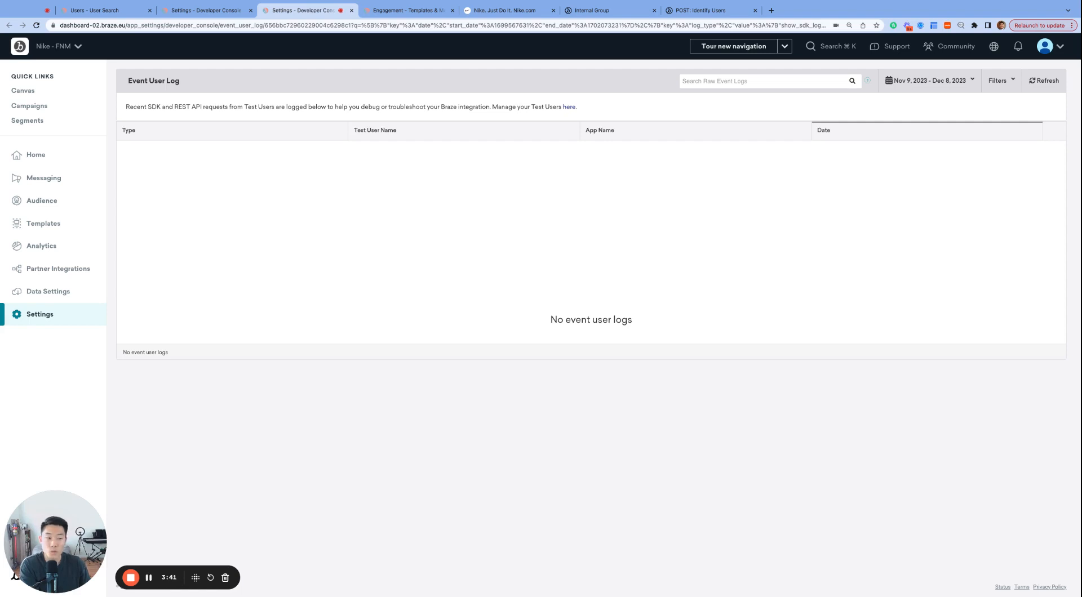
{"action": "mouse_move", "coordinate": [754, 244]}
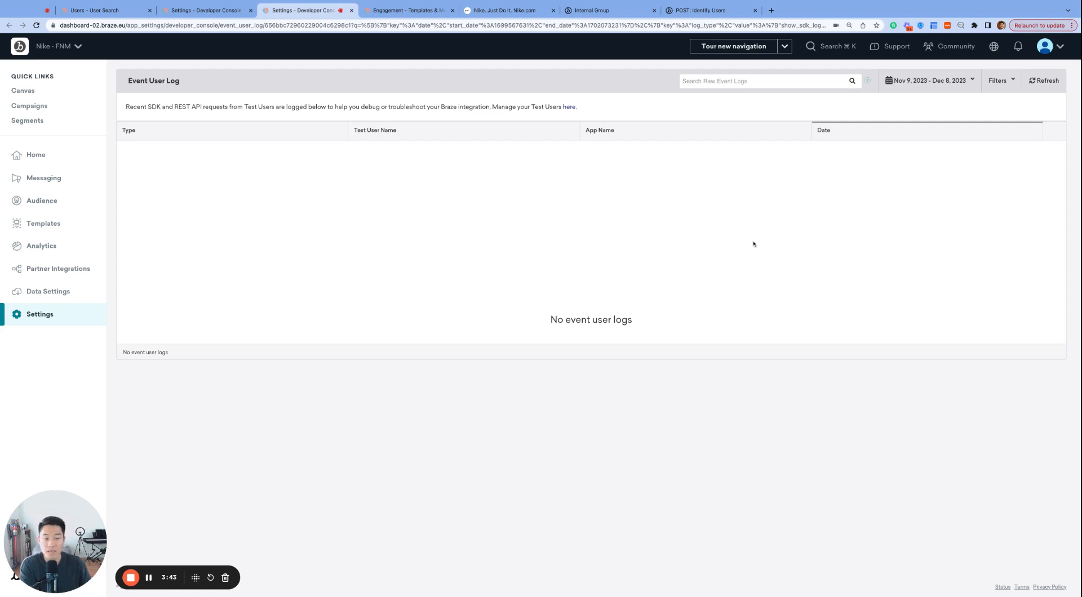
{"action": "mouse_move", "coordinate": [626, 234]}
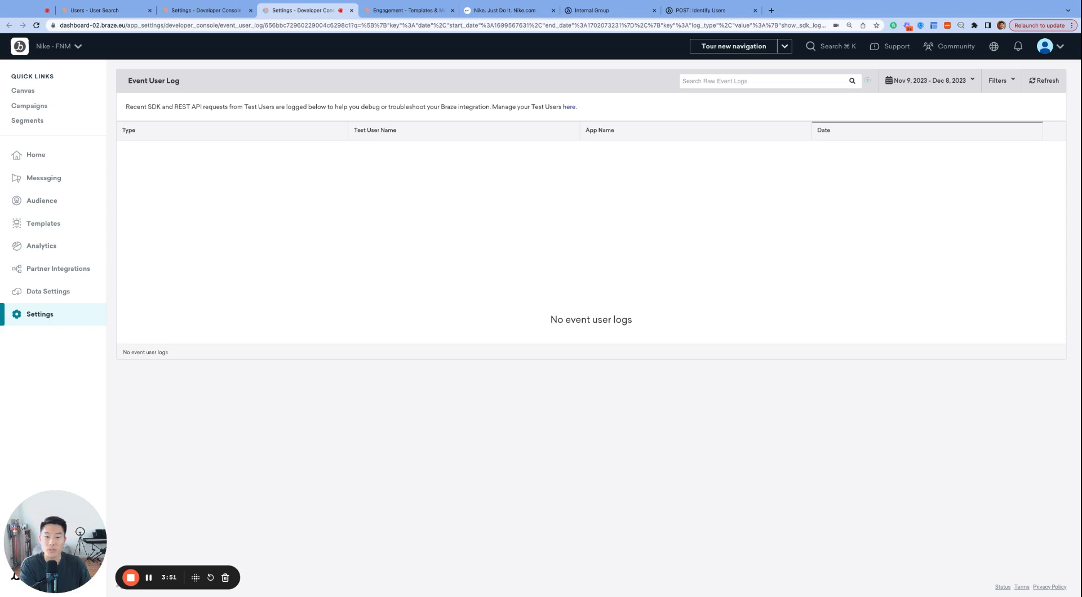
Step: Switch to the Nike.com tab and scroll down to the Shop by Sport section
{"action": "left_click", "coordinate": [508, 10]}
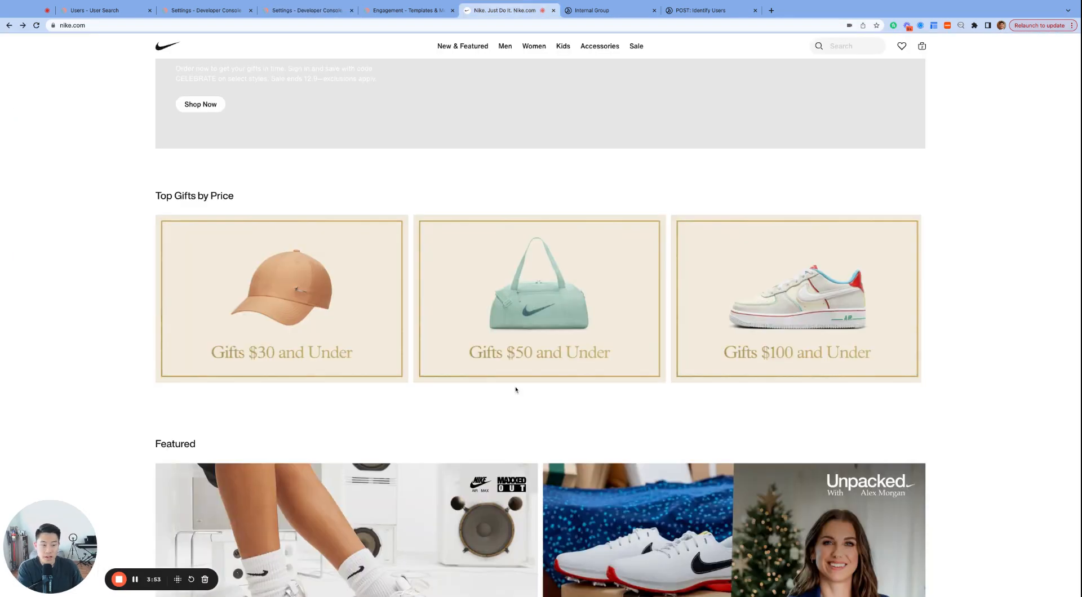
{"action": "scroll", "scroll_direction": "down", "scroll_amount": 3}
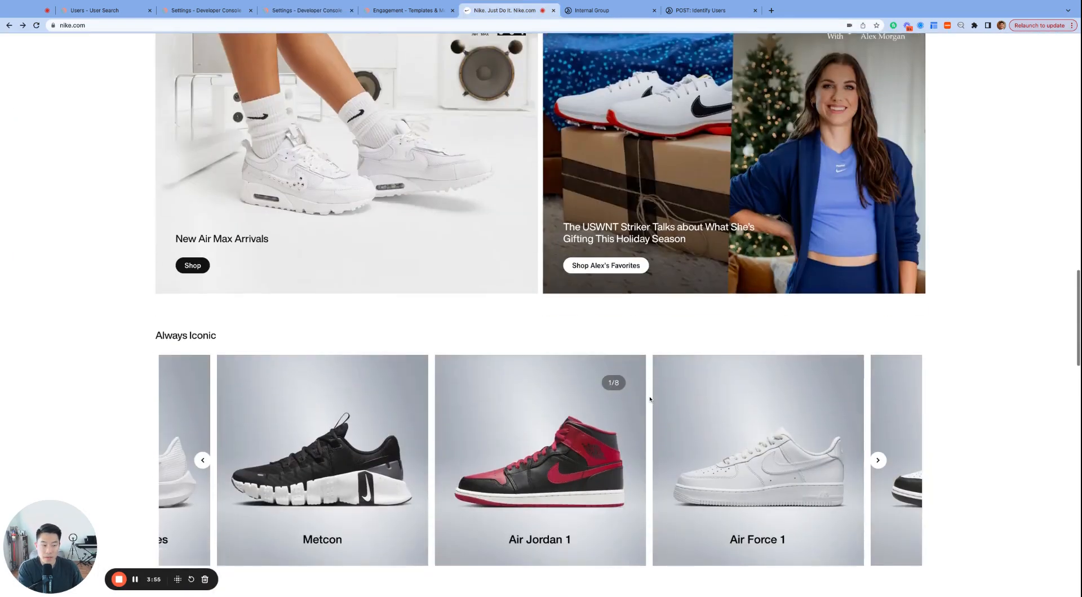
{"action": "scroll", "scroll_direction": "down", "scroll_amount": 3}
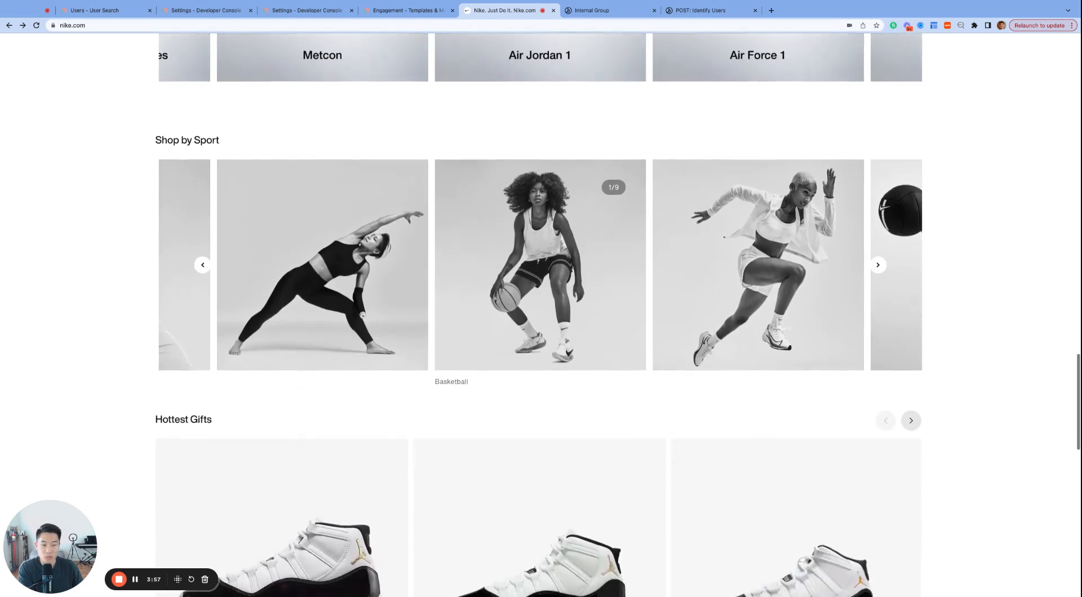
{"action": "scroll", "scroll_direction": "down", "scroll_amount": 3}
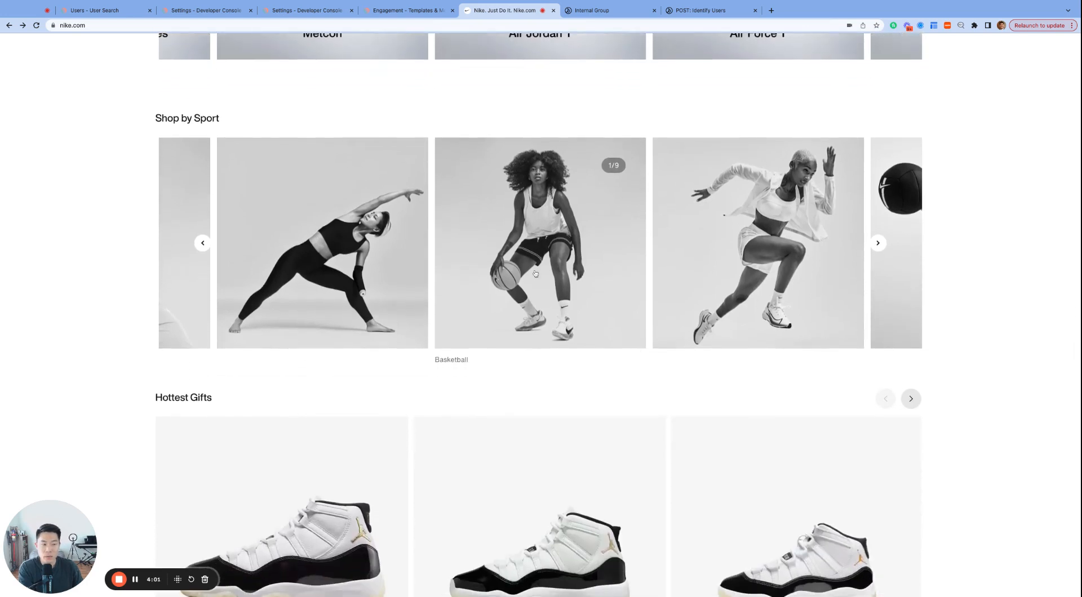
{"action": "mouse_move", "coordinate": [637, 268]}
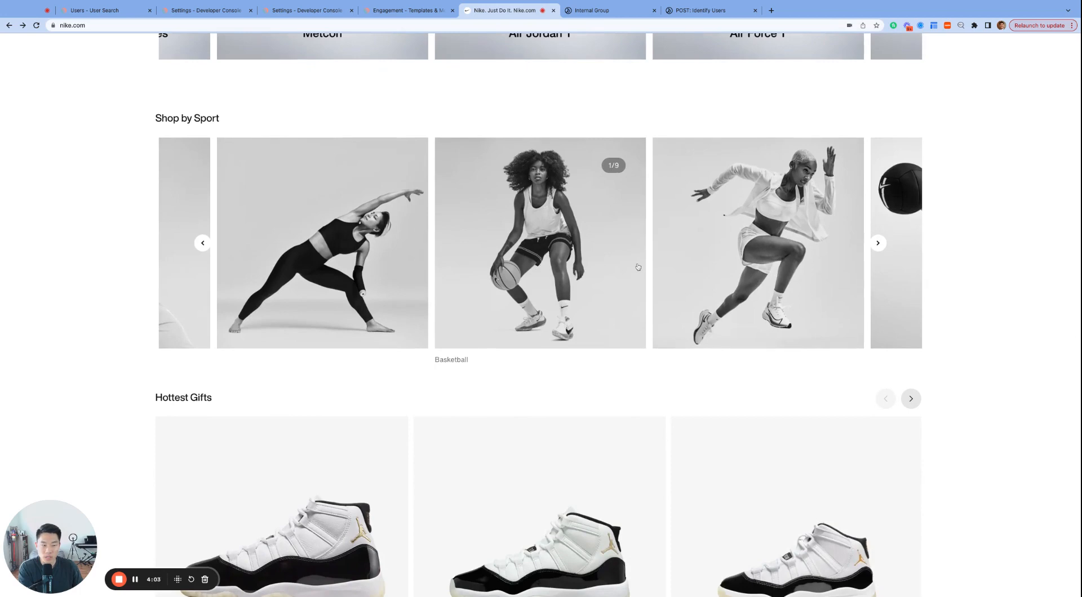
{"action": "mouse_move", "coordinate": [587, 271]}
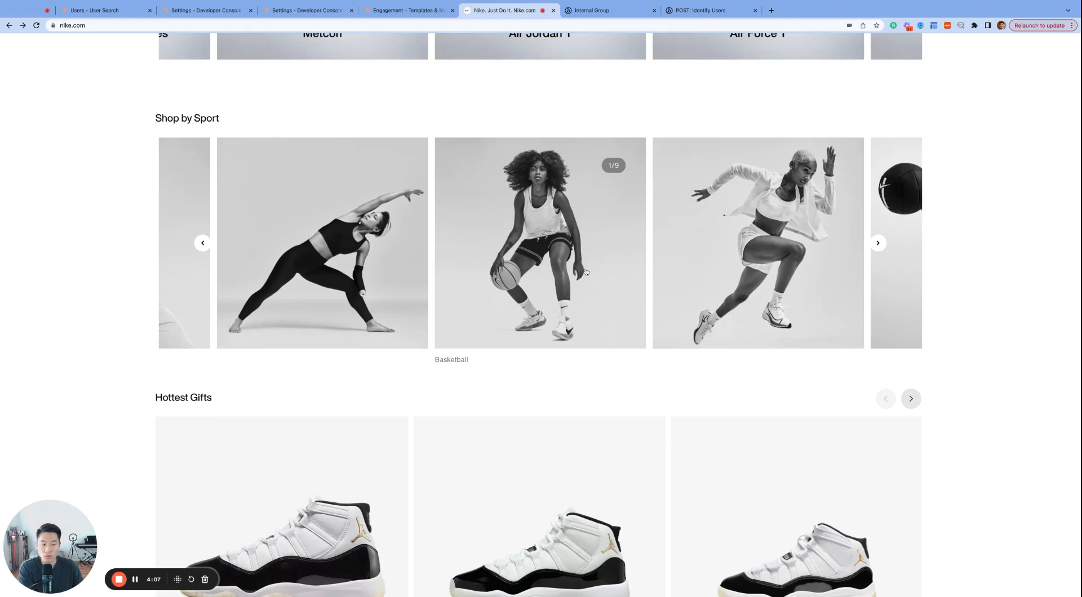
{"action": "mouse_move", "coordinate": [577, 287]}
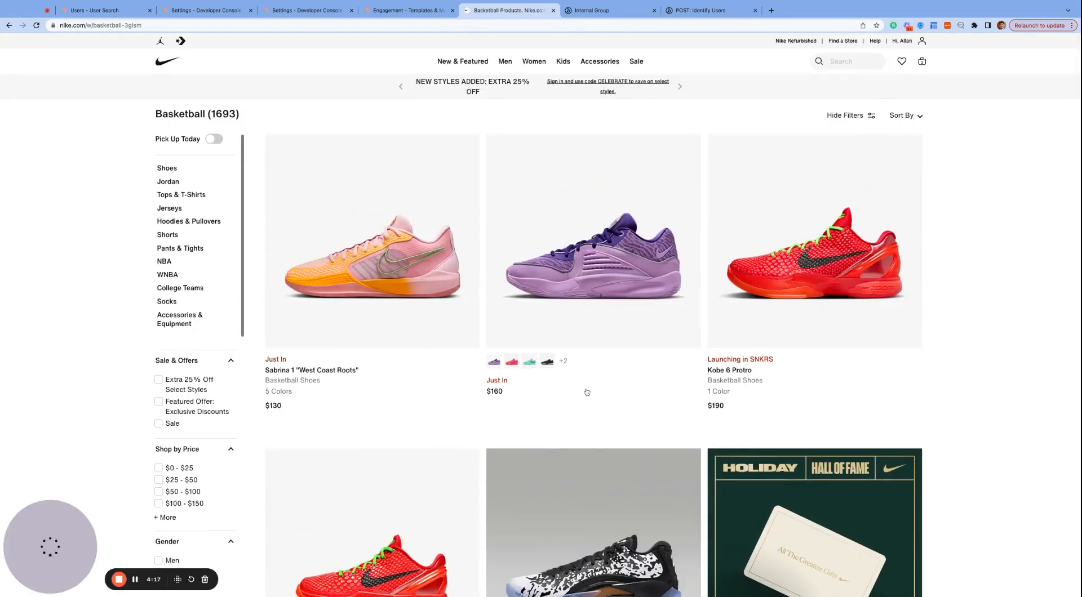
Step: Check Allan's Braze profile, where clicked_module shows a count of 2
{"action": "left_click", "coordinate": [100, 10]}
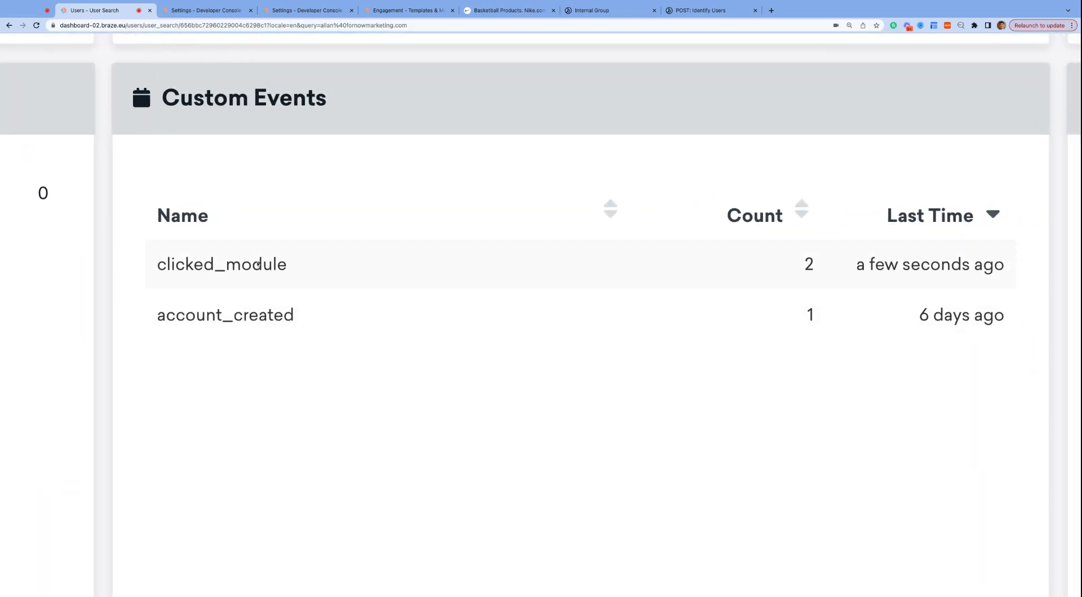
{"action": "double_click", "coordinate": [935, 264]}
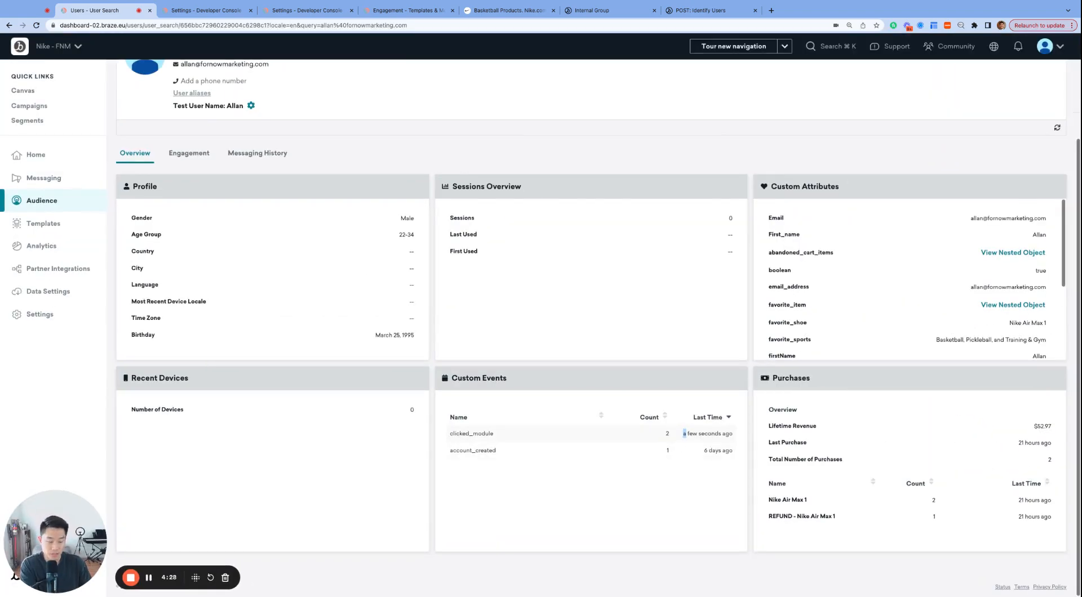
Step: View the raw JSON of Allan's clicked_module request in the Event User Log
{"action": "left_click", "coordinate": [303, 10]}
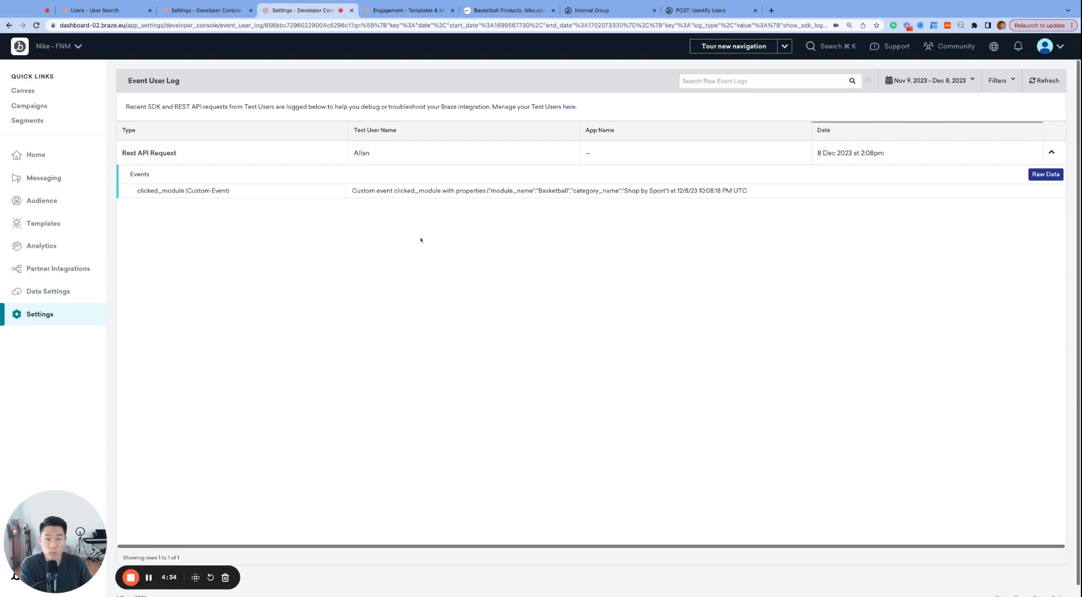
{"action": "mouse_move", "coordinate": [351, 212]}
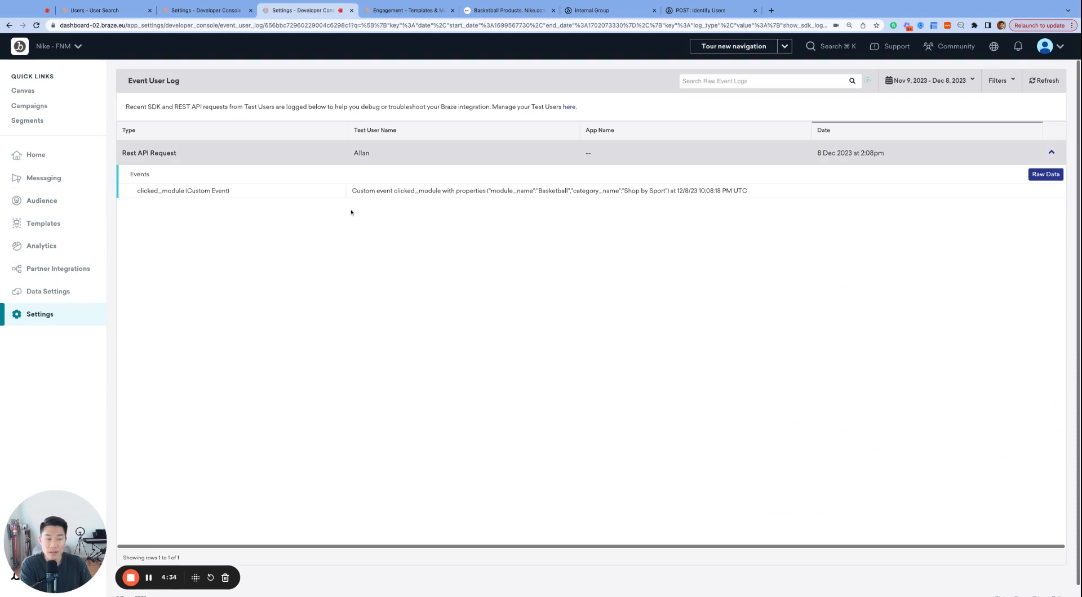
{"action": "mouse_move", "coordinate": [422, 191]}
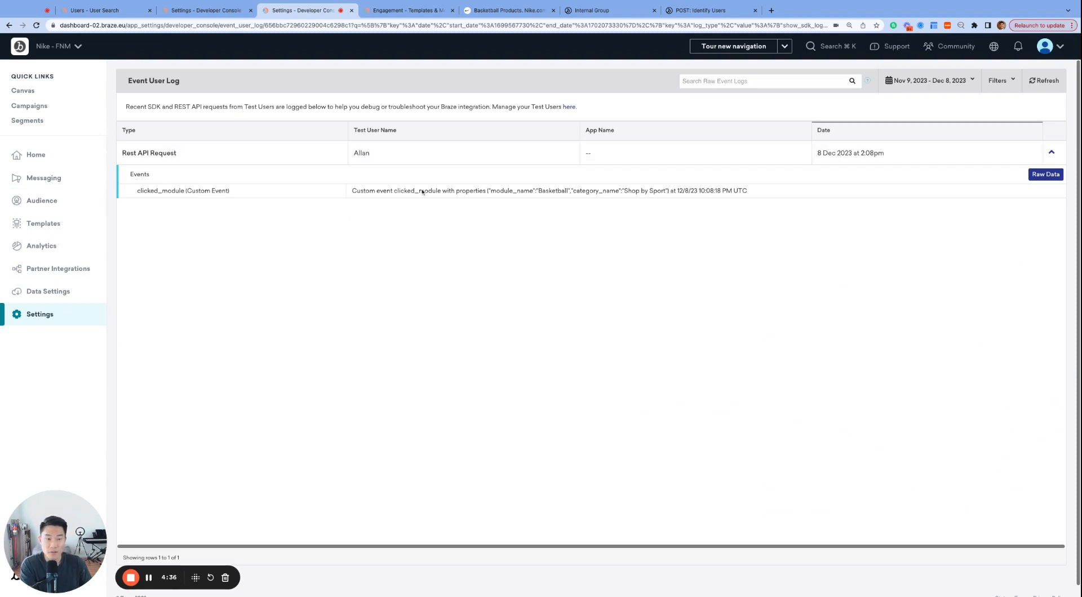
{"action": "mouse_move", "coordinate": [728, 185]}
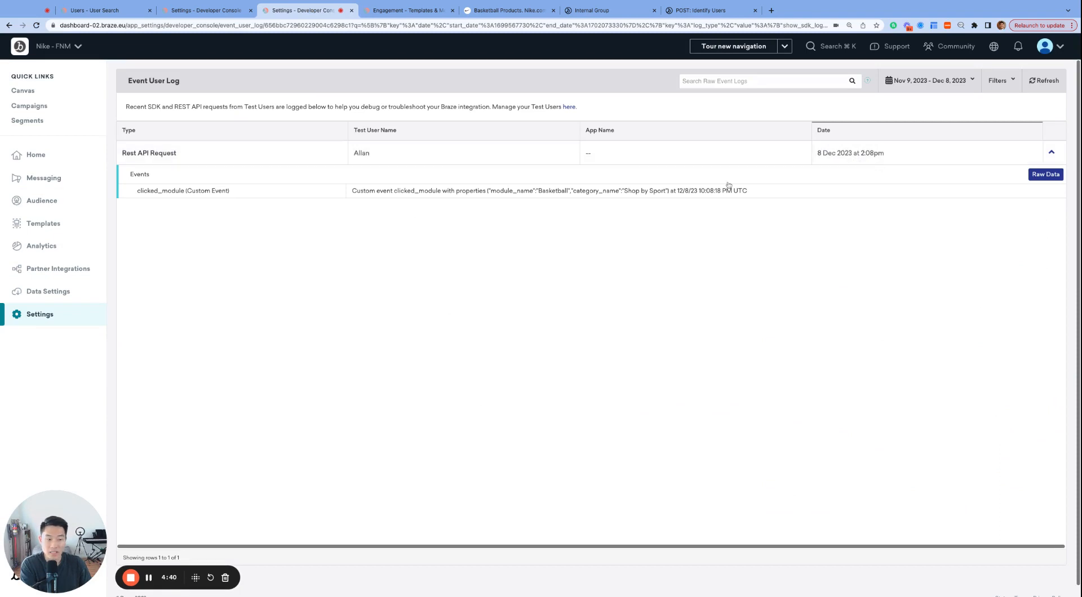
{"action": "double_click", "coordinate": [159, 190]}
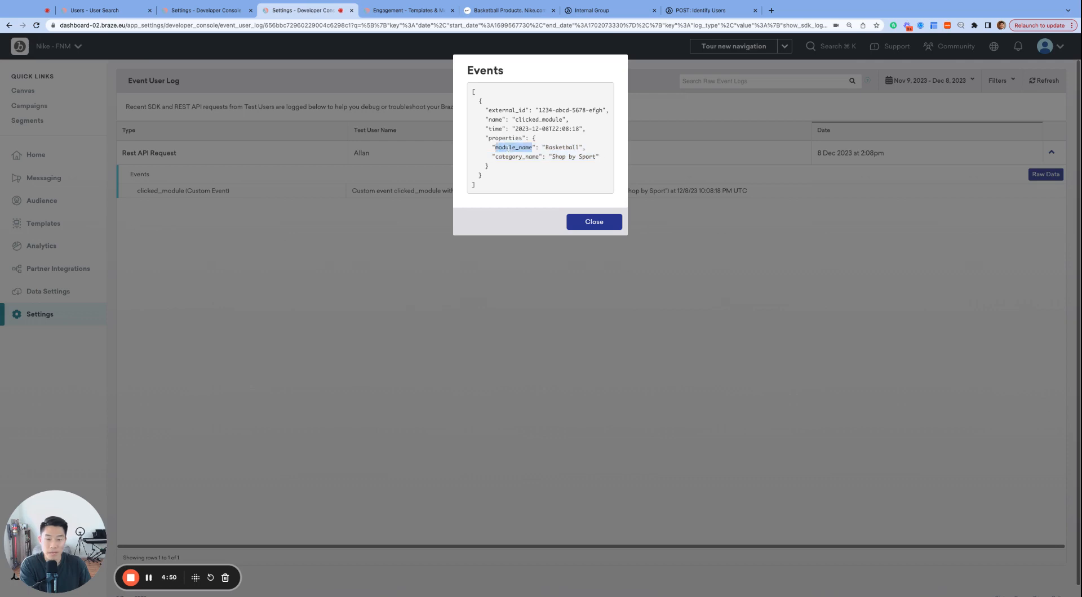
Step: Review the module_name and category_name properties, then close the raw data popup
{"action": "double_click", "coordinate": [515, 157]}
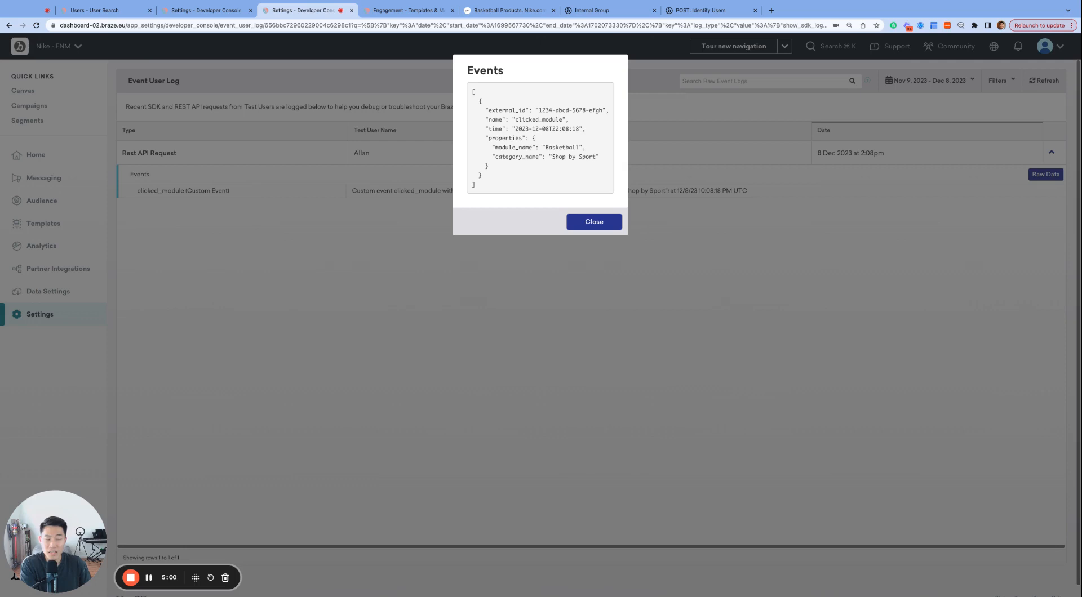
{"action": "mouse_move", "coordinate": [723, 207]}
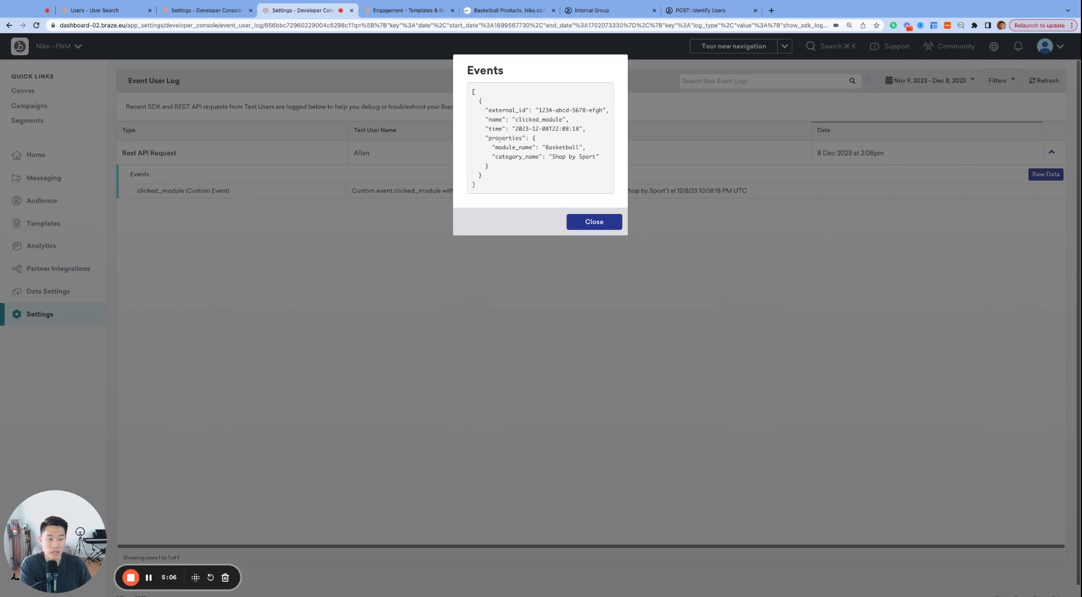
{"action": "mouse_move", "coordinate": [535, 175]}
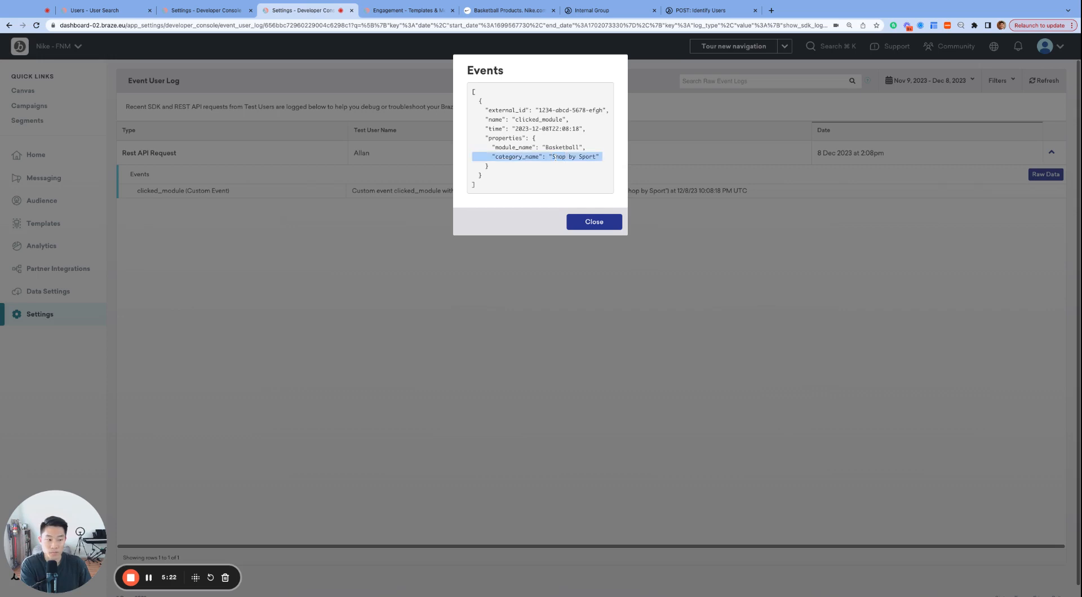
{"action": "mouse_move", "coordinate": [578, 167]}
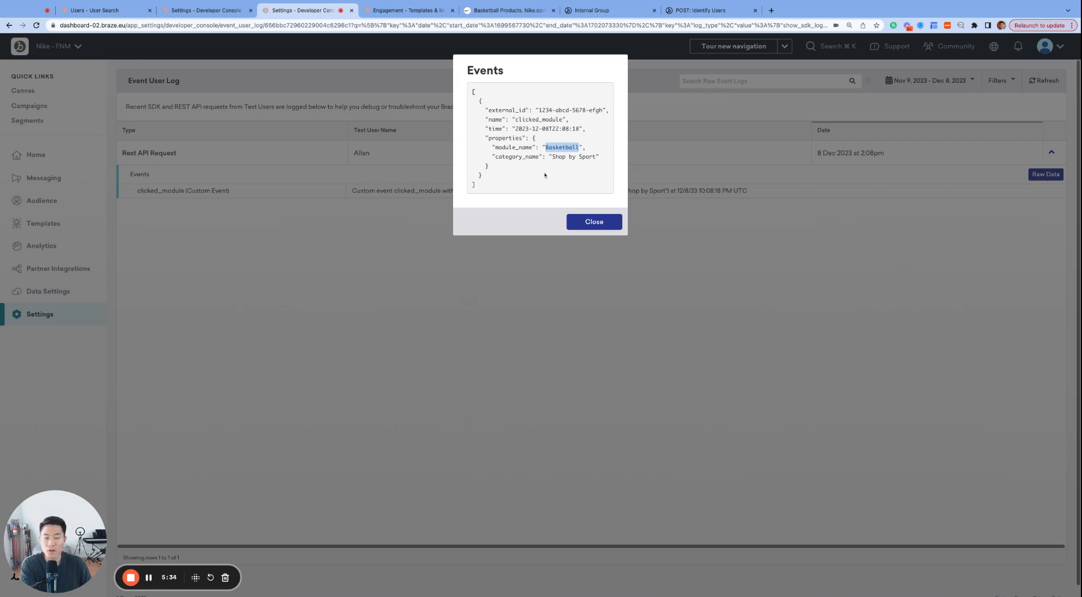
{"action": "mouse_move", "coordinate": [552, 173]}
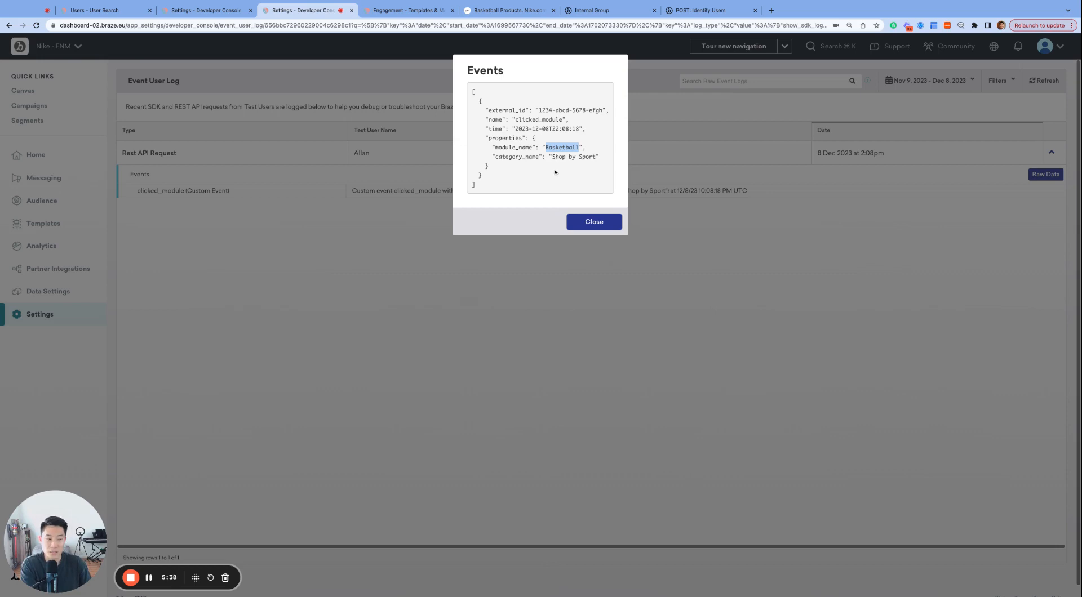
{"action": "left_click", "coordinate": [593, 221]}
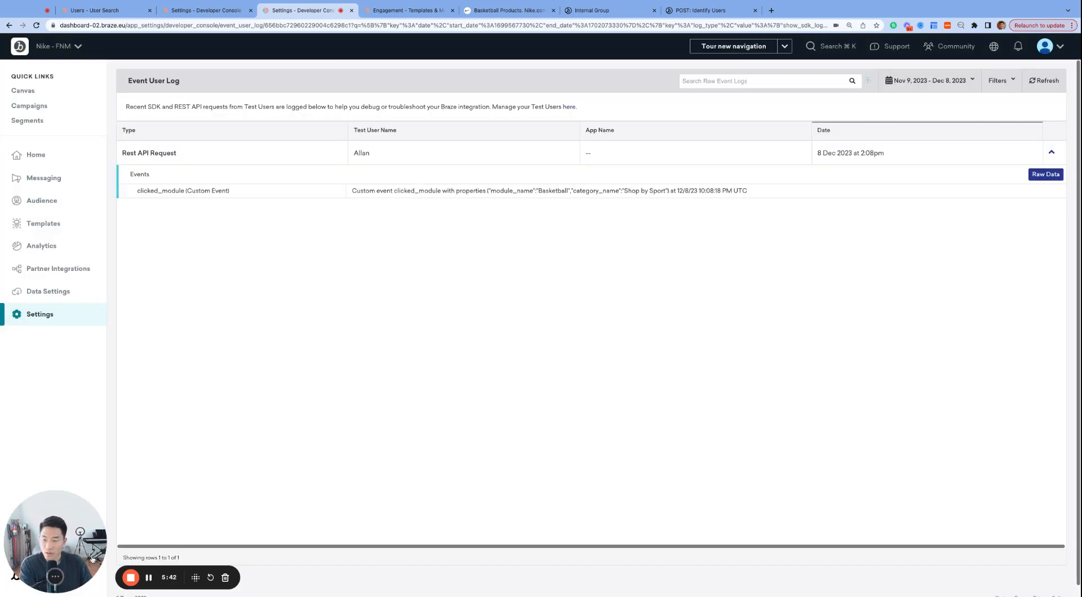
Step: In Data Settings > Custom Events, open the clicked_module row's three-dot menu
{"action": "left_click", "coordinate": [47, 291]}
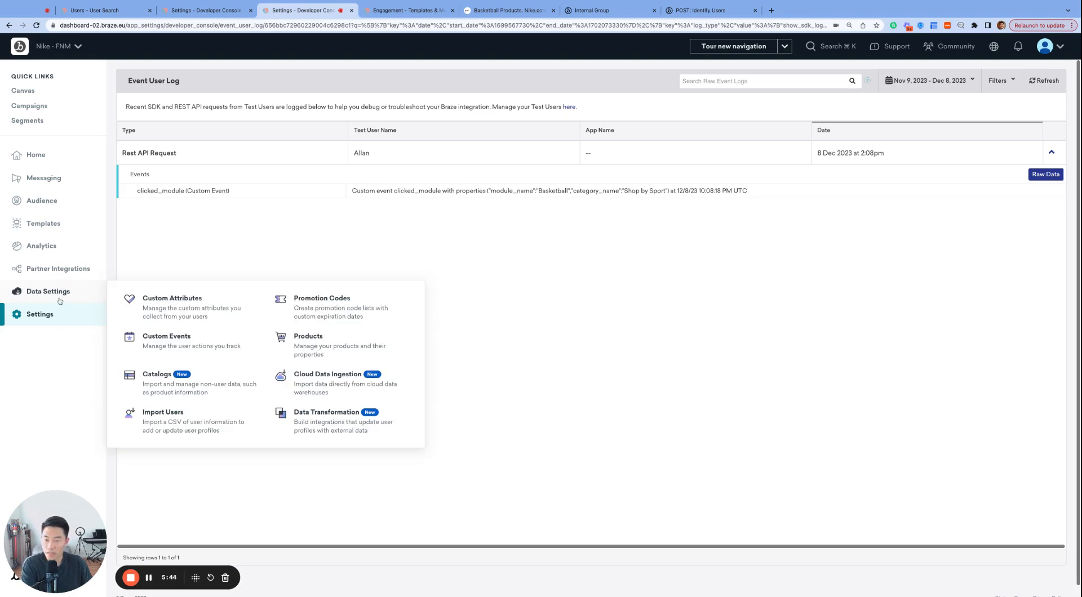
{"action": "mouse_move", "coordinate": [166, 341]}
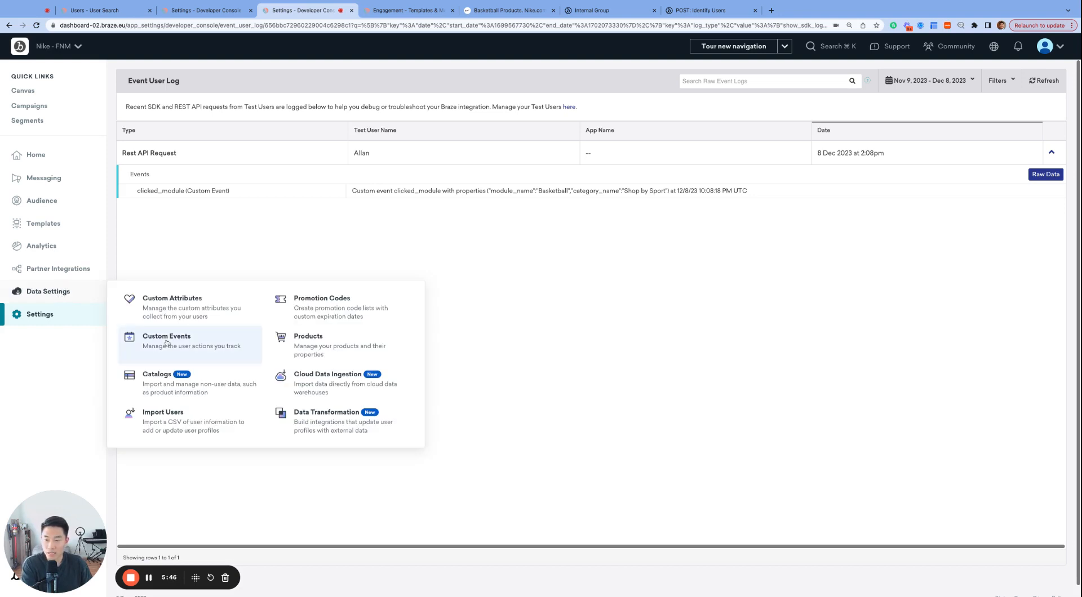
{"action": "left_click", "coordinate": [167, 341]}
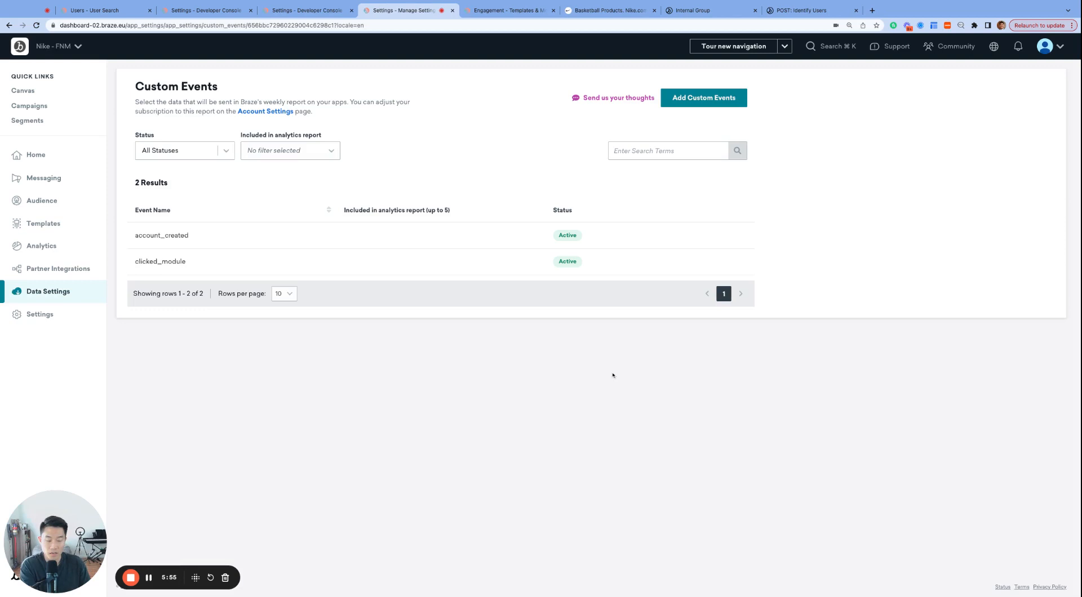
{"action": "mouse_move", "coordinate": [276, 231]}
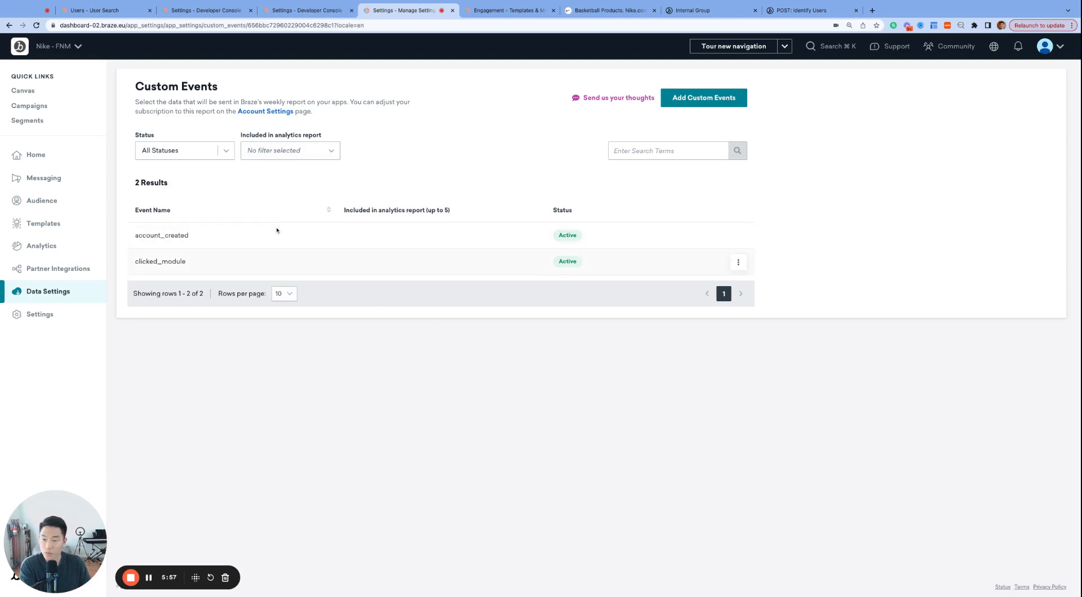
{"action": "left_click", "coordinate": [738, 262]}
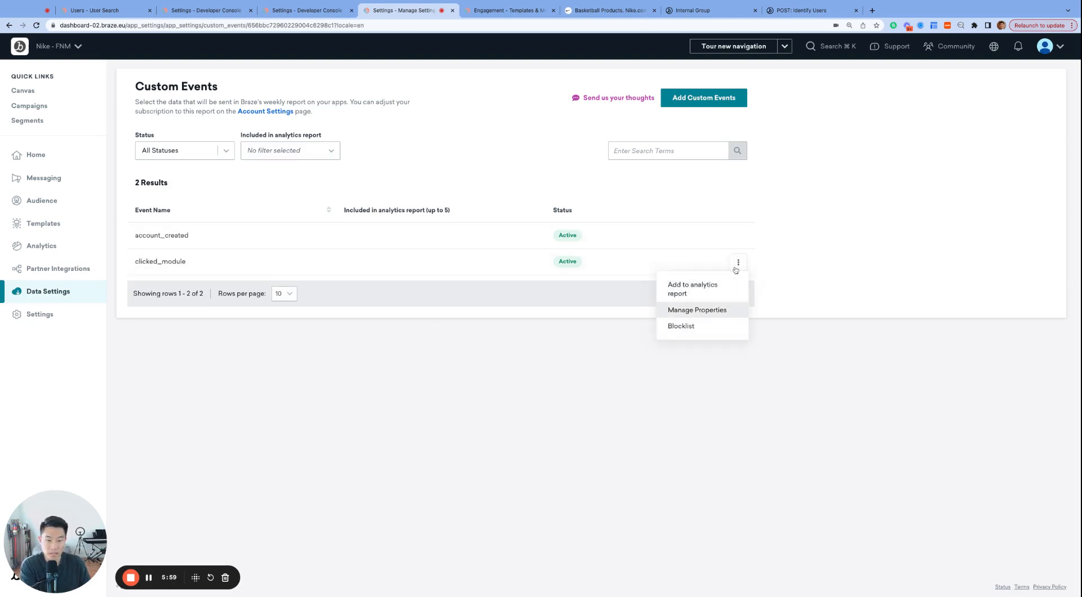
Step: Open Manage Properties for clicked_module and highlight the module_name property
{"action": "left_click", "coordinate": [697, 310]}
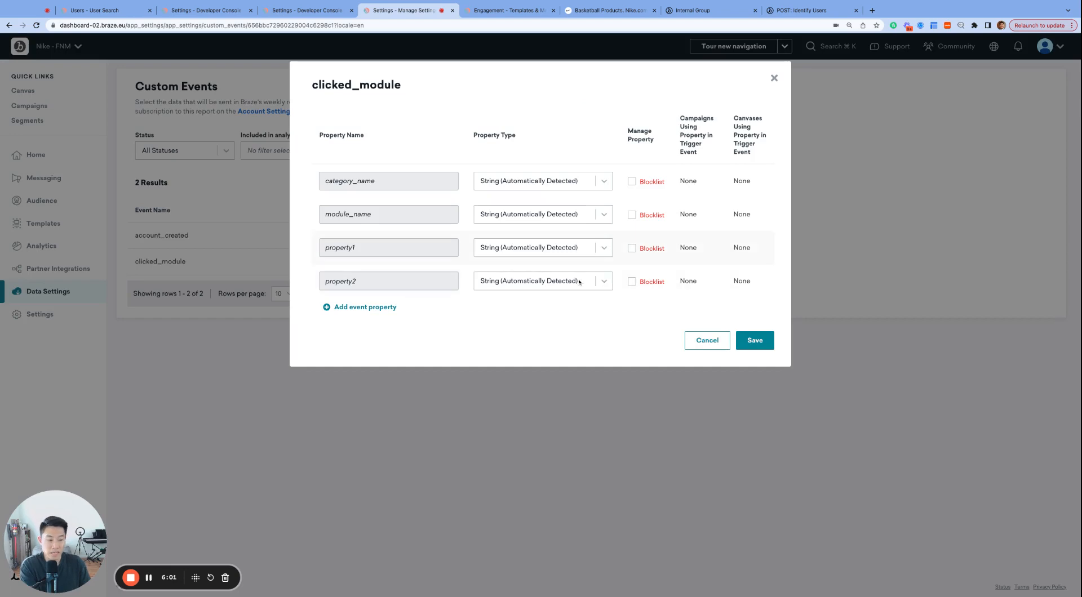
{"action": "mouse_move", "coordinate": [377, 233]}
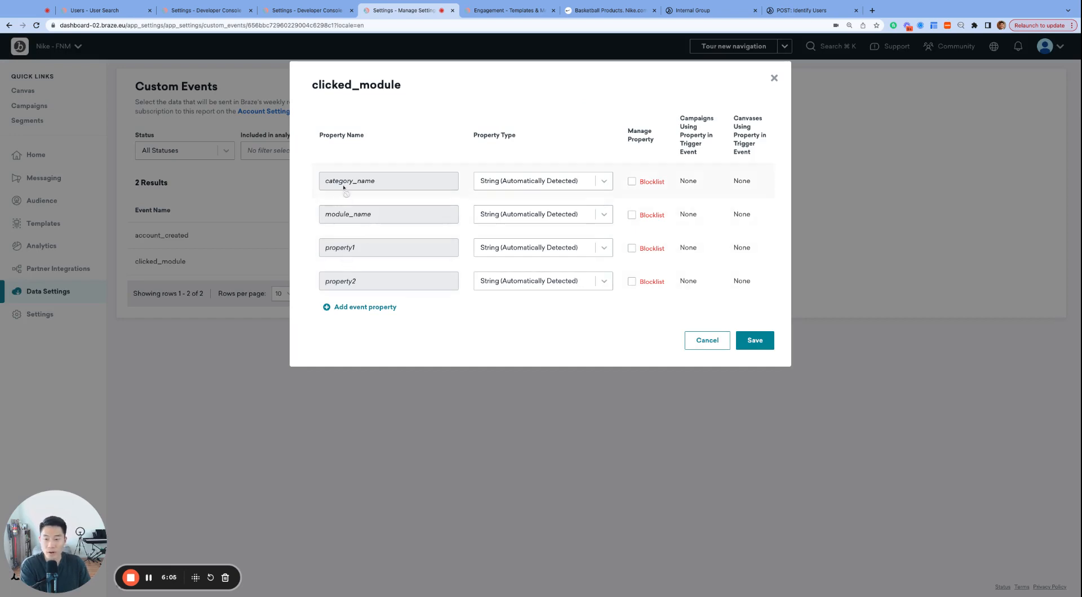
{"action": "double_click", "coordinate": [347, 213]}
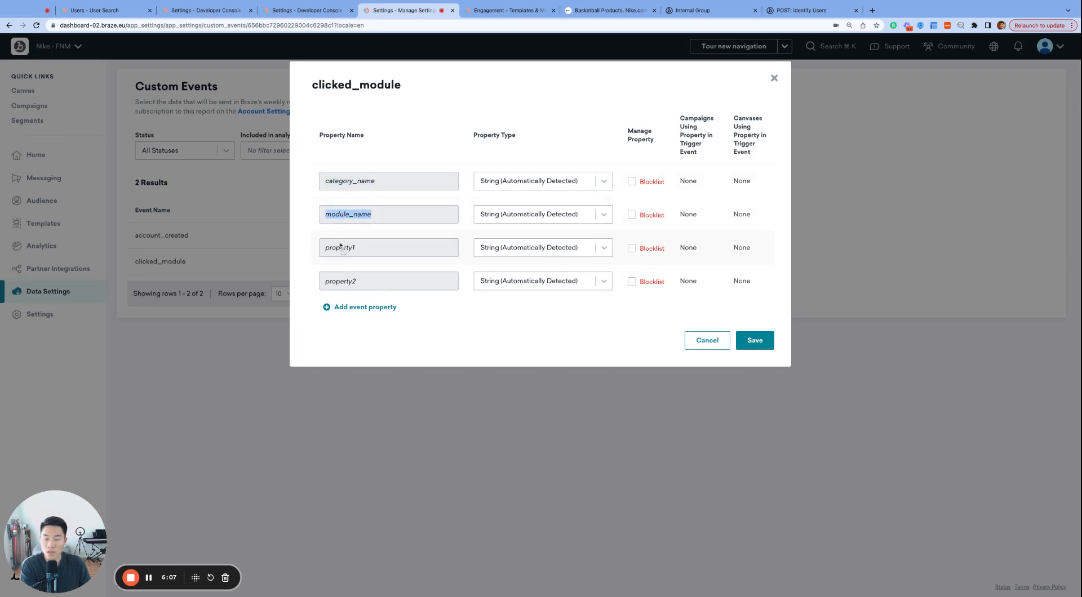